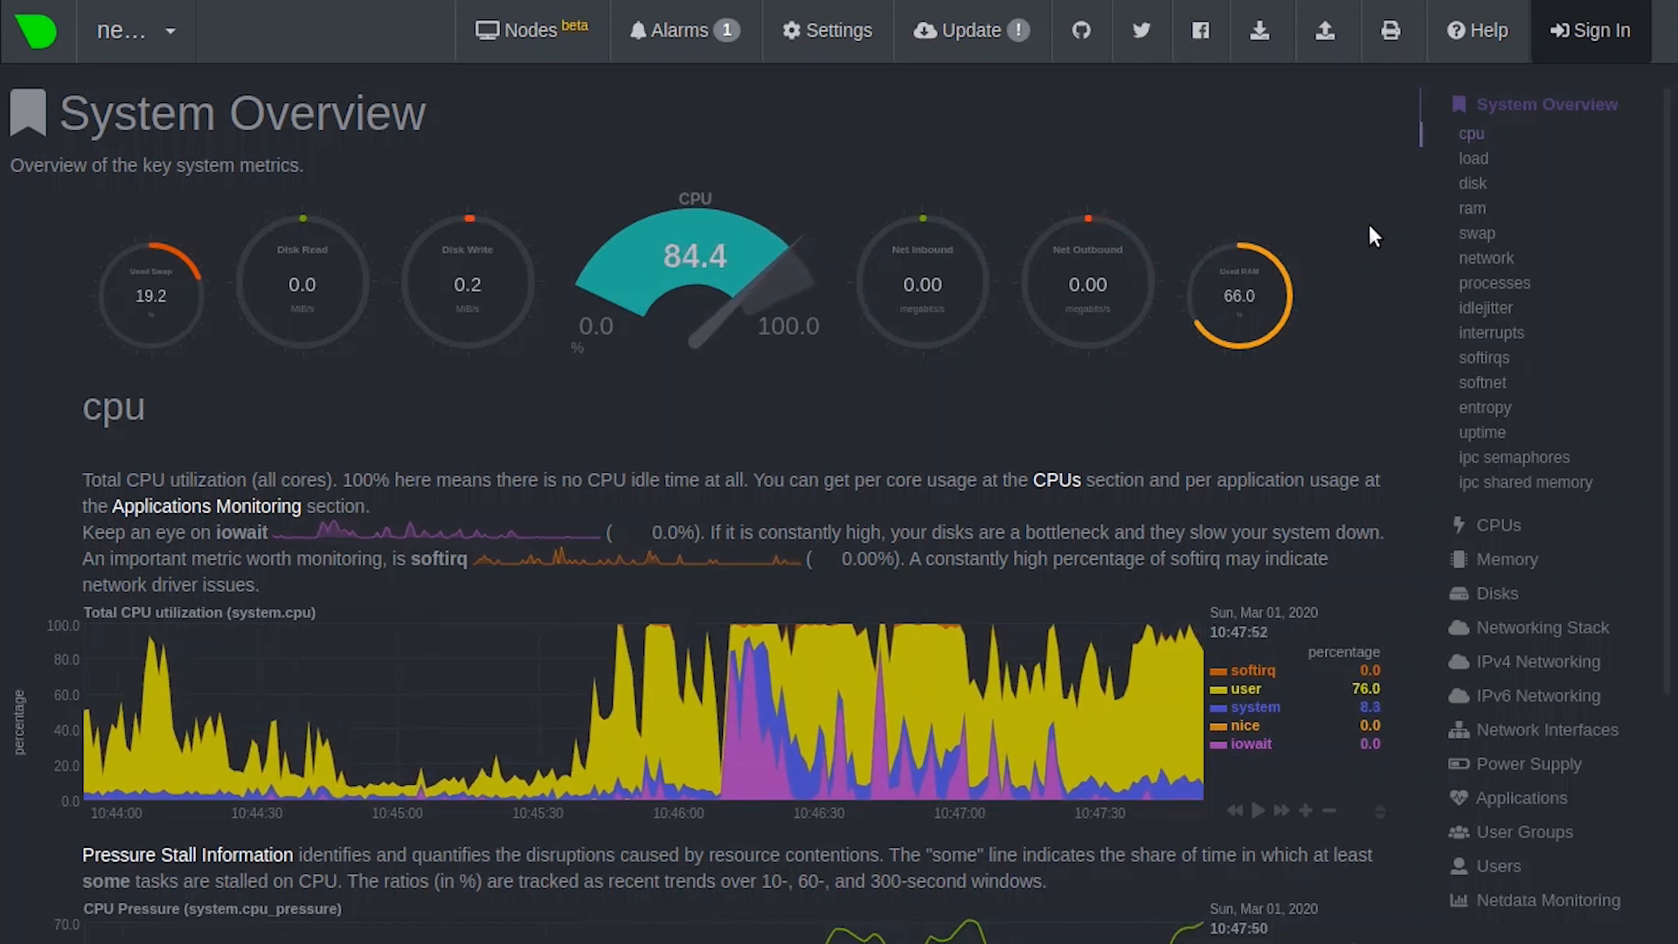
{"action": "mouse_move", "coordinate": [554, 415]}
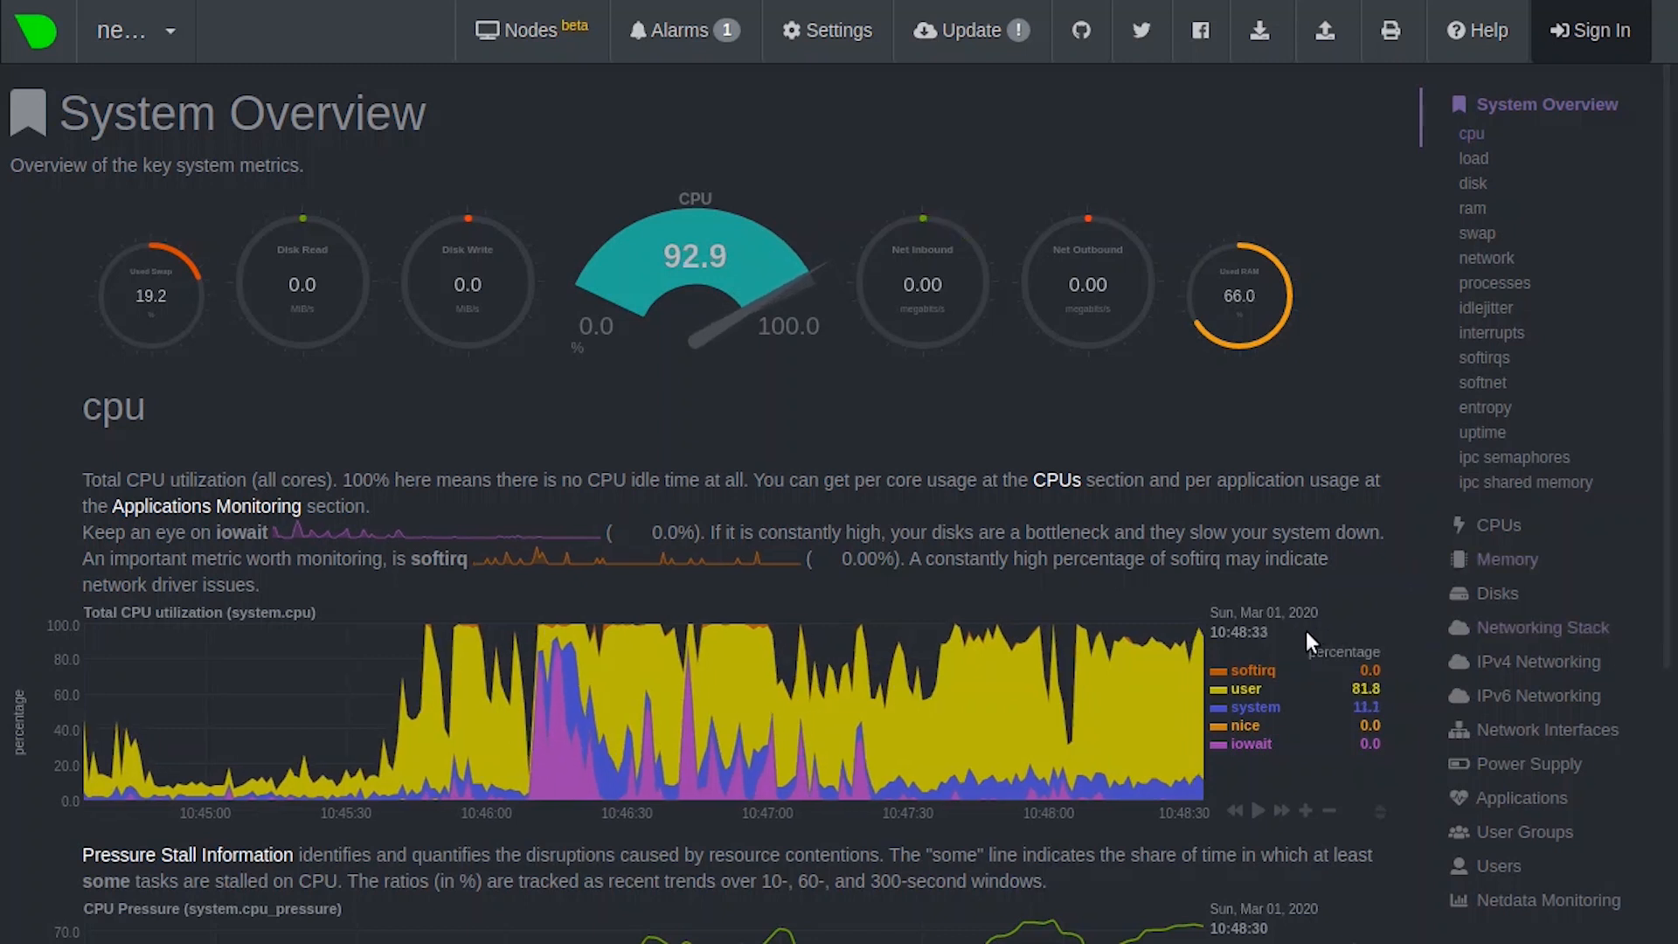
{"action": "mouse_move", "coordinate": [1312, 729]}
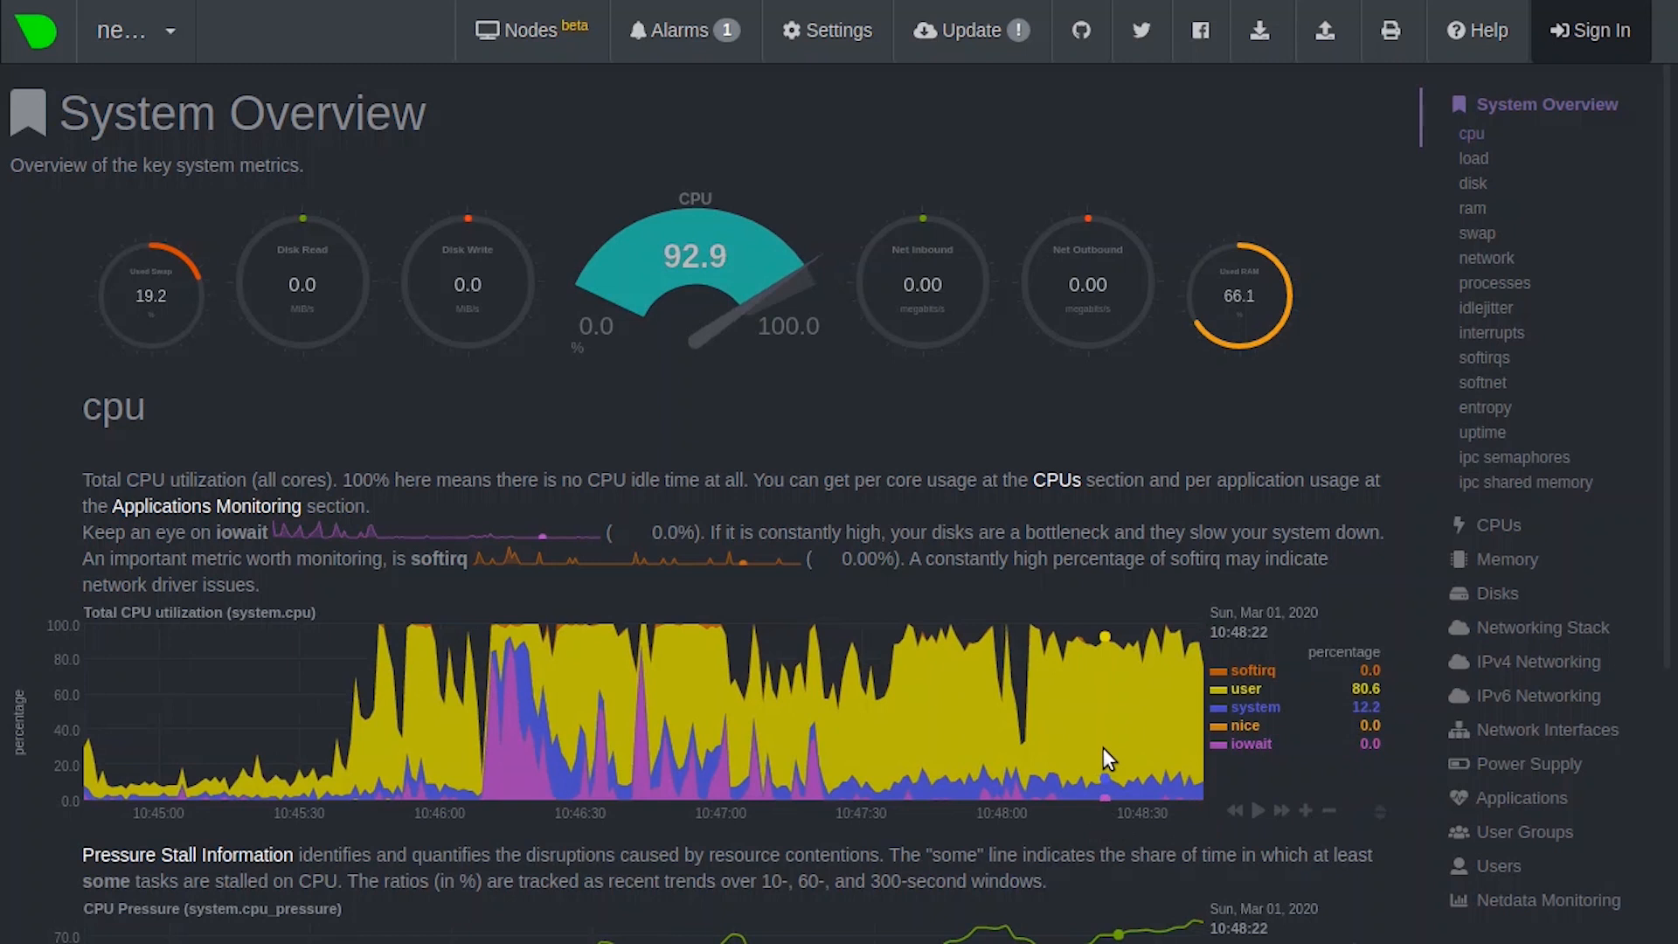
{"action": "mouse_move", "coordinate": [1024, 772]}
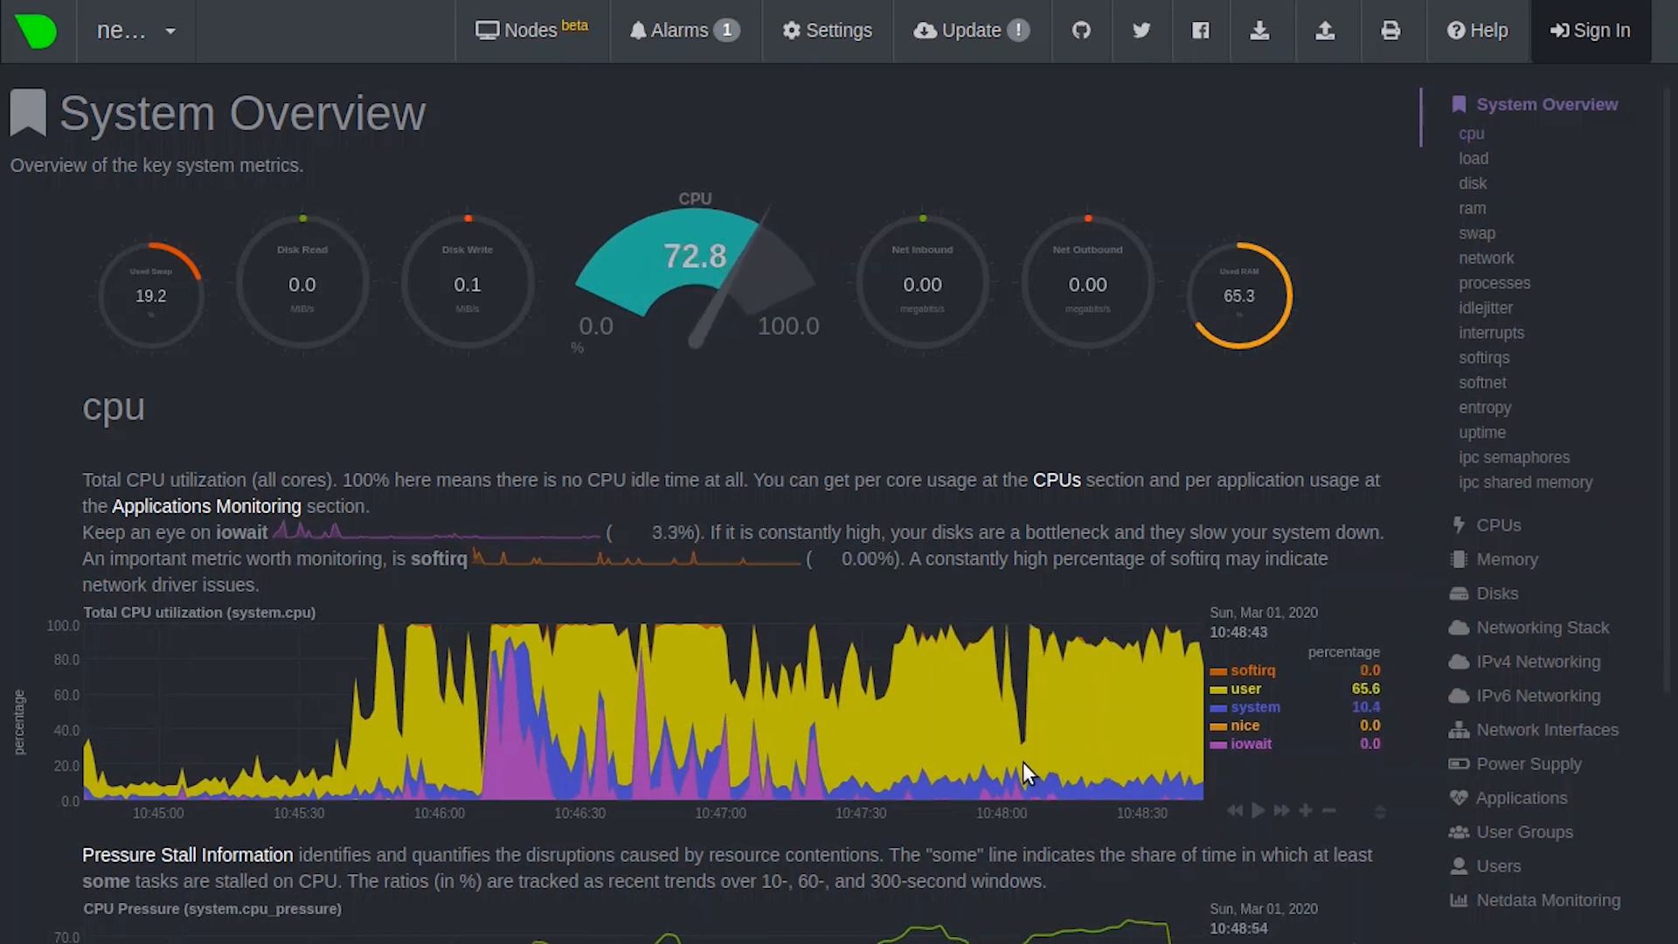
{"action": "mouse_move", "coordinate": [1405, 788]}
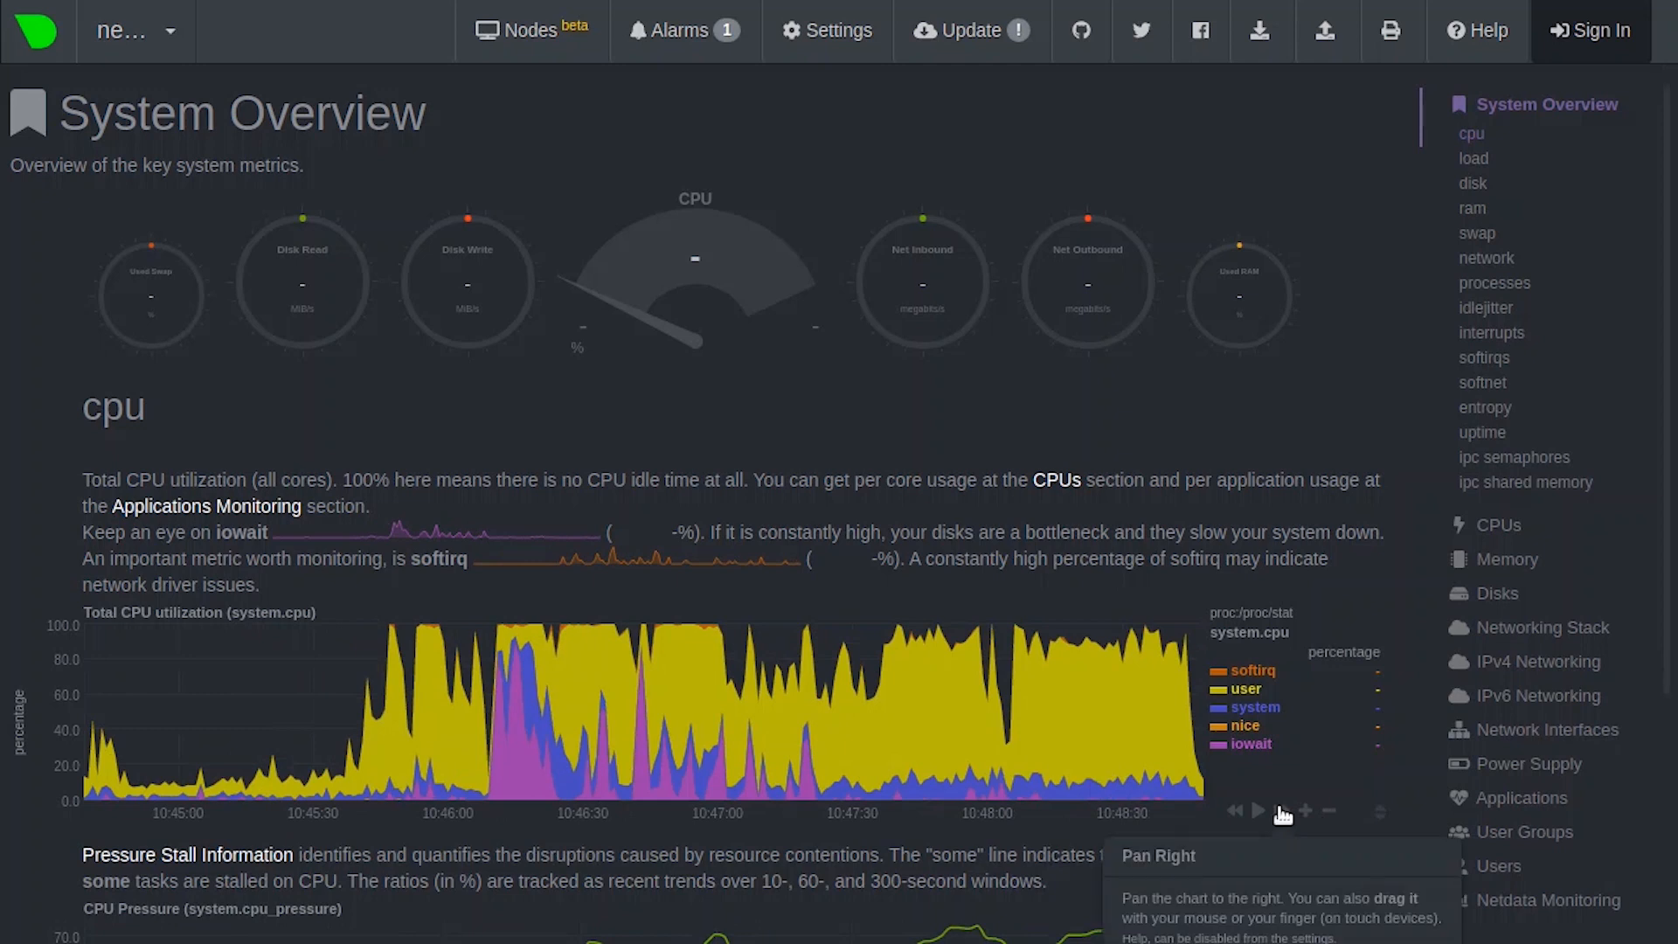
{"action": "mouse_move", "coordinate": [1227, 813]}
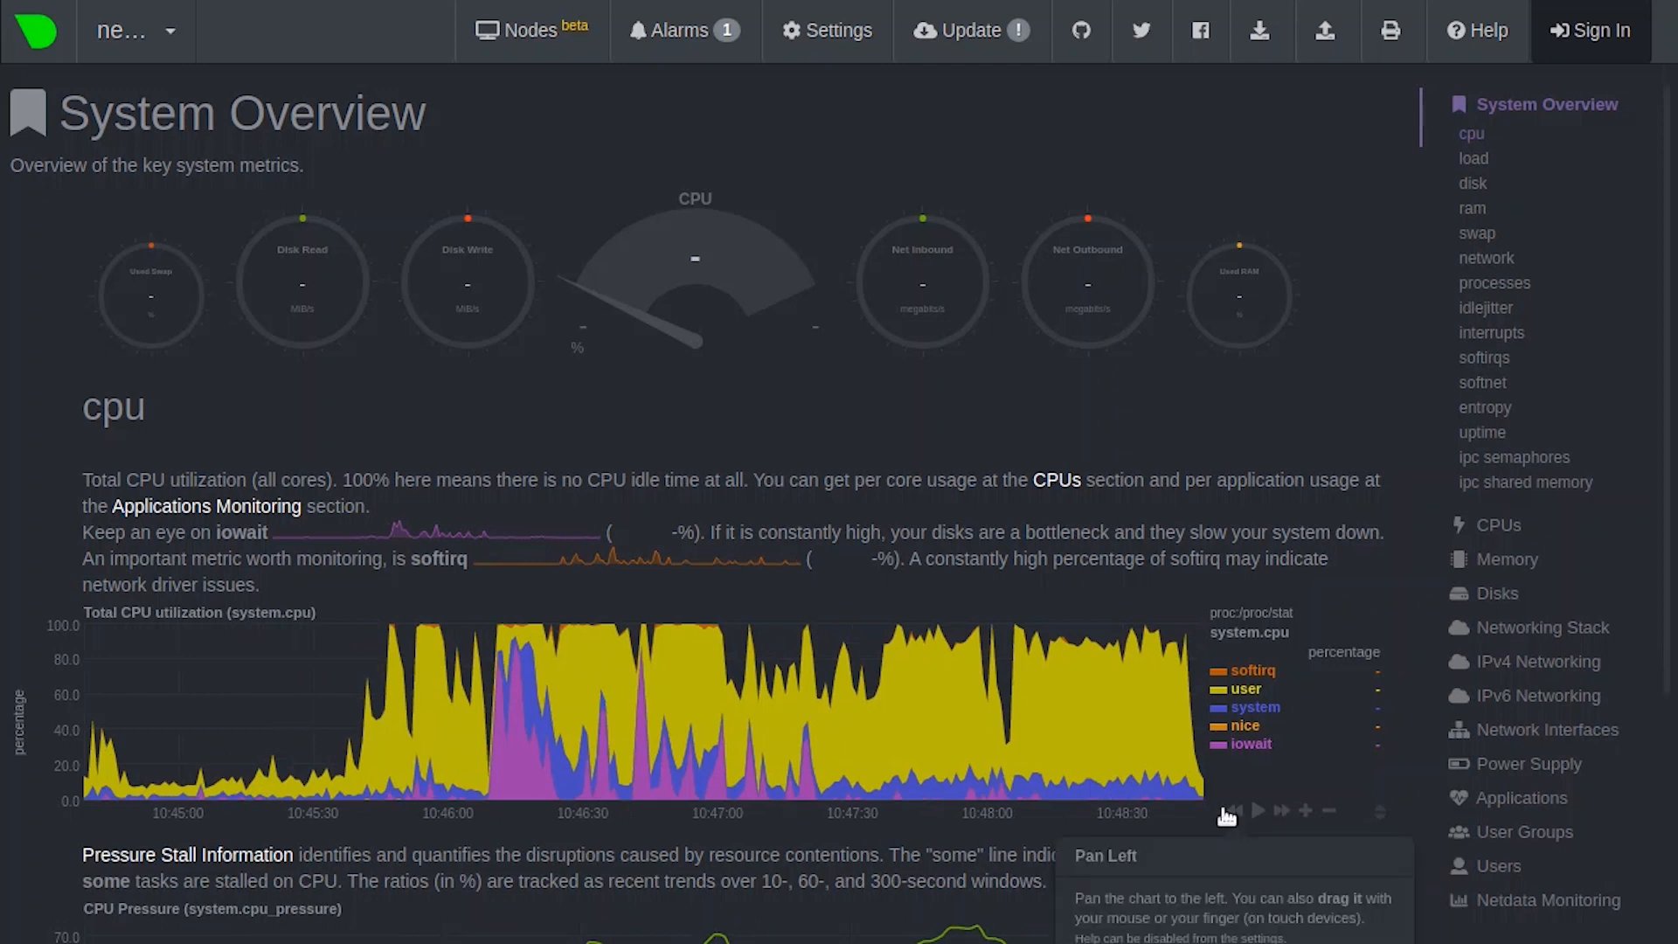
Shift the CPU chart earlier, then view the Disks charts for /, /dev and sda
{"action": "left_click", "coordinate": [1233, 810]}
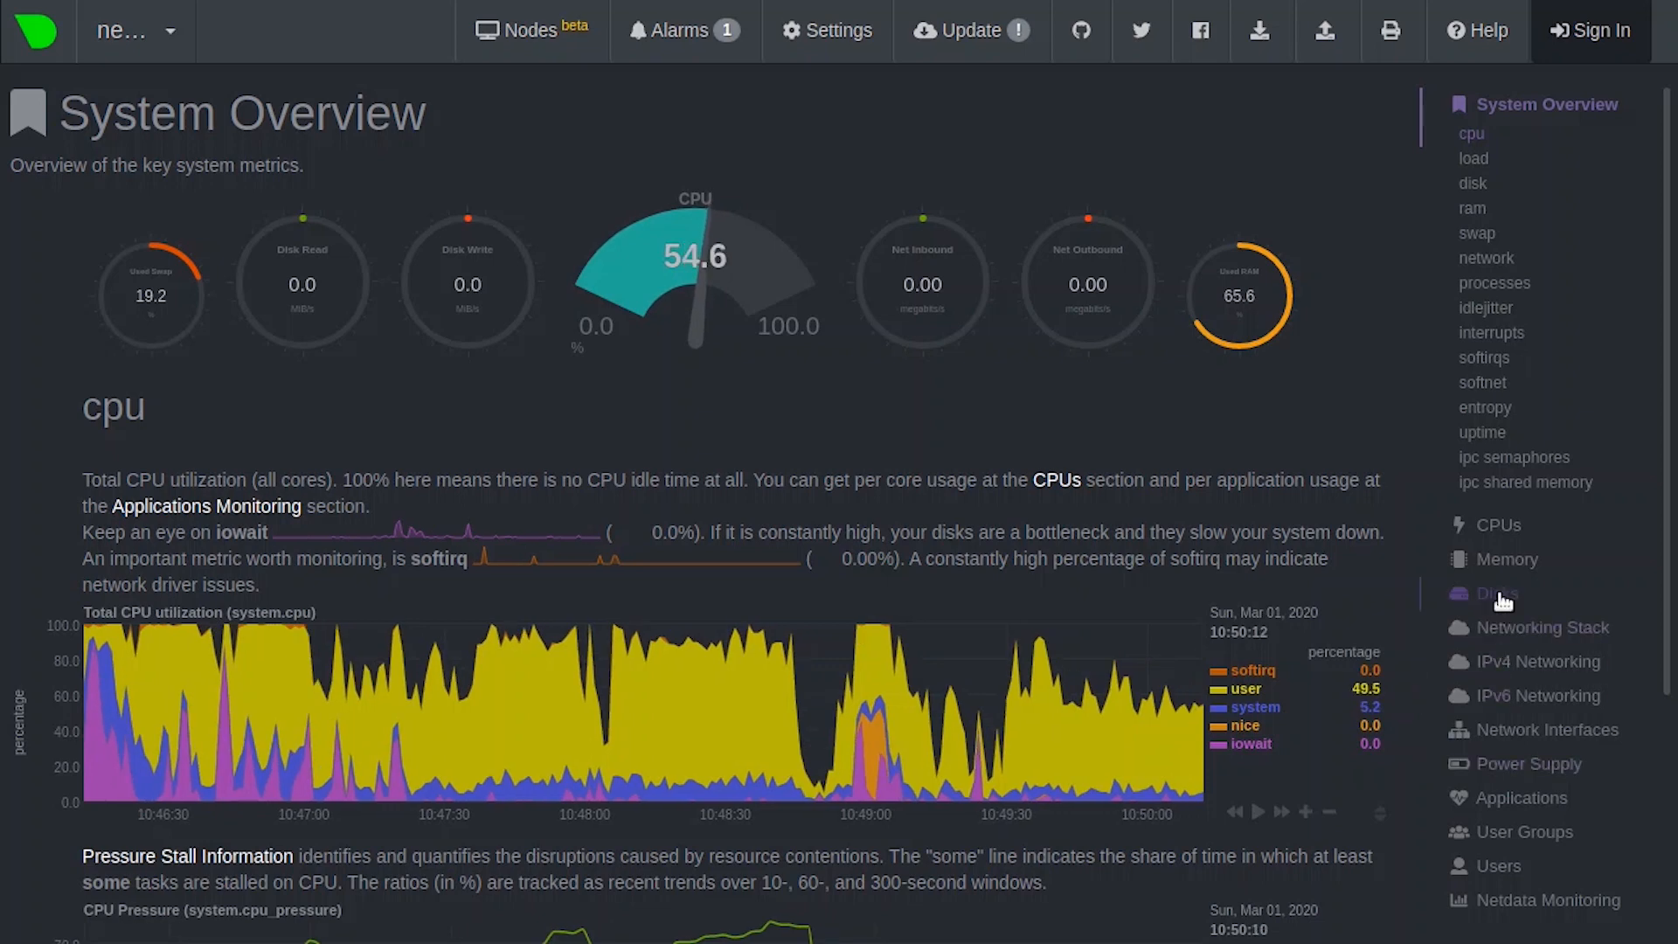
{"action": "left_click", "coordinate": [1497, 592]}
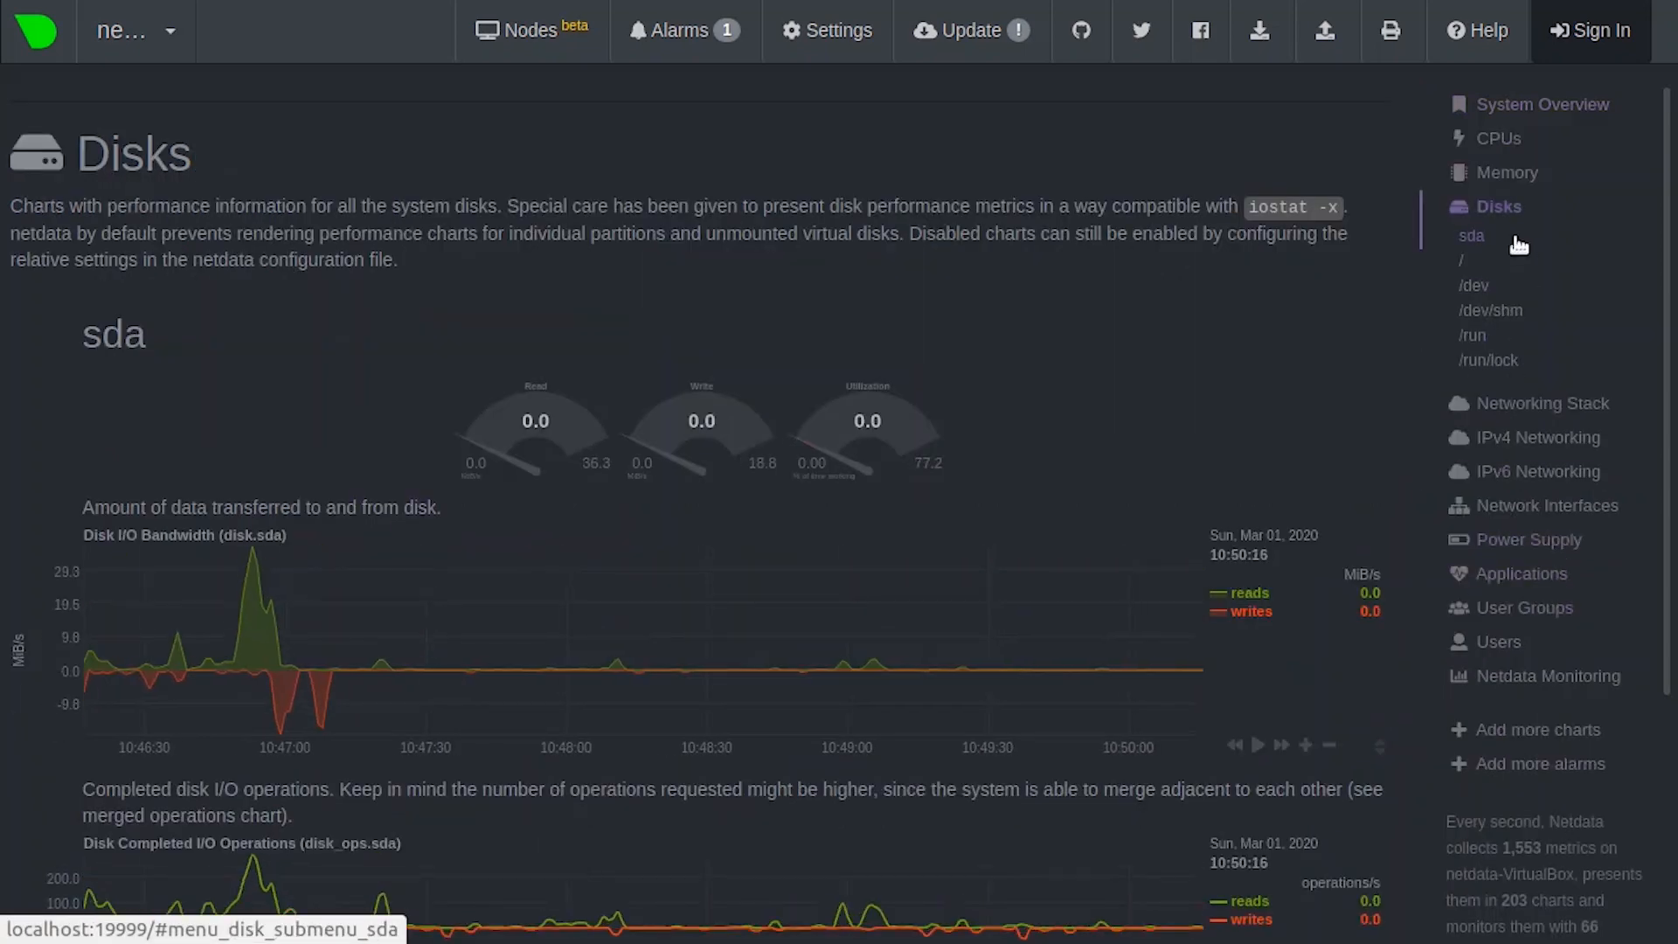
{"action": "left_click", "coordinate": [1459, 259]}
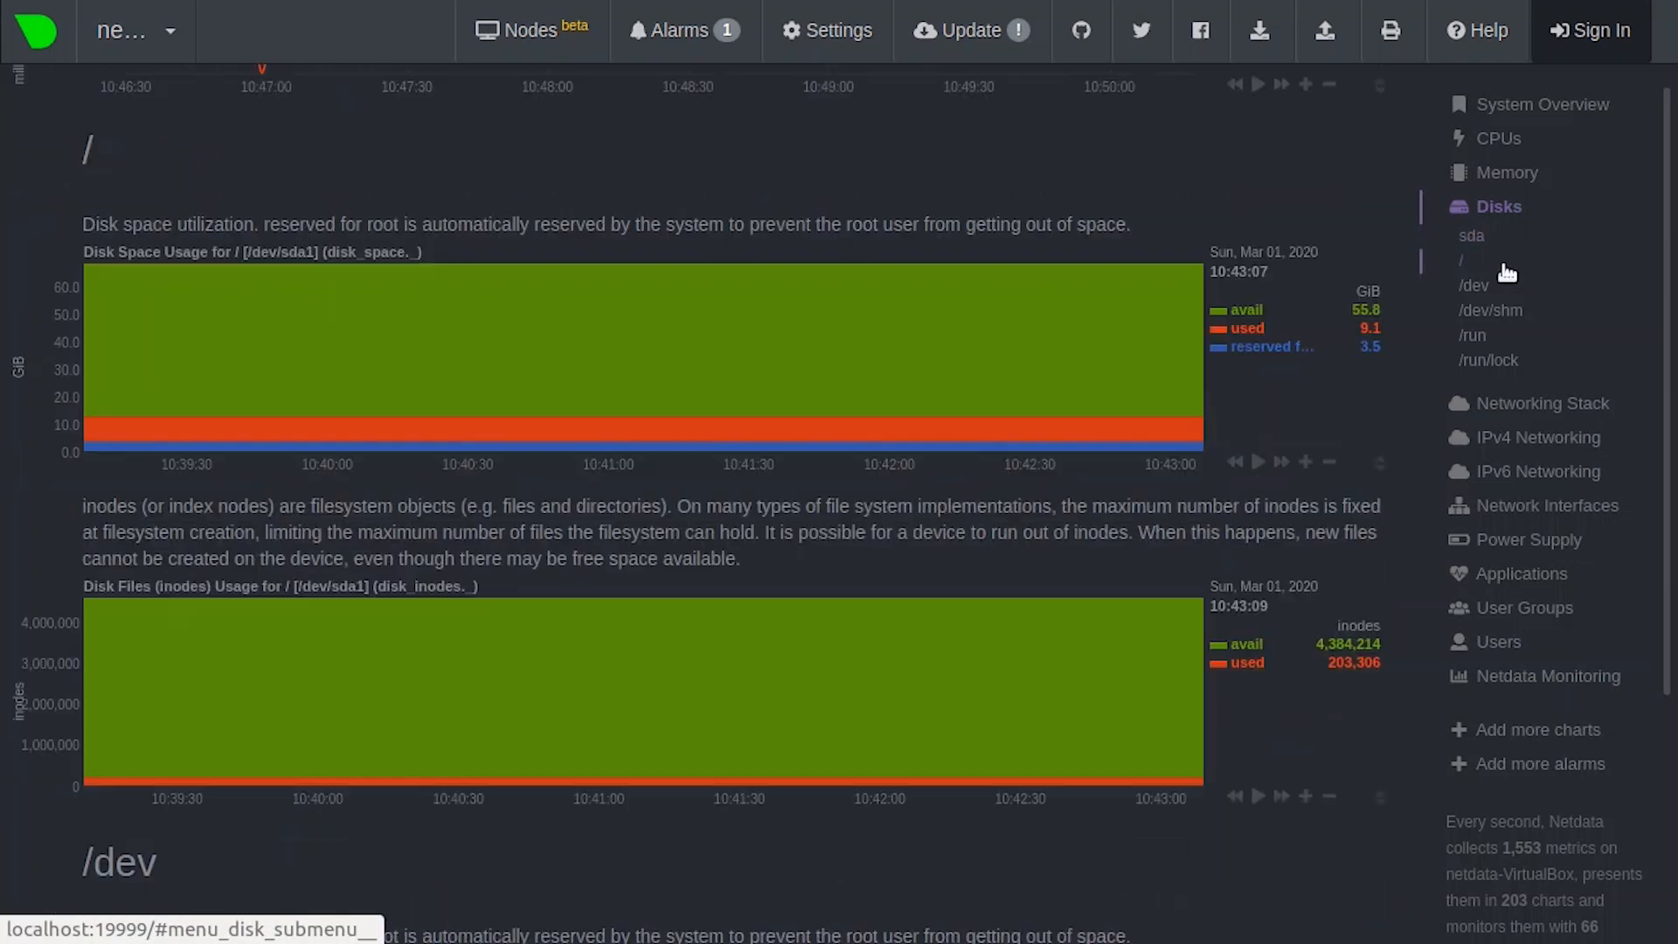
{"action": "left_click", "coordinate": [1474, 285]}
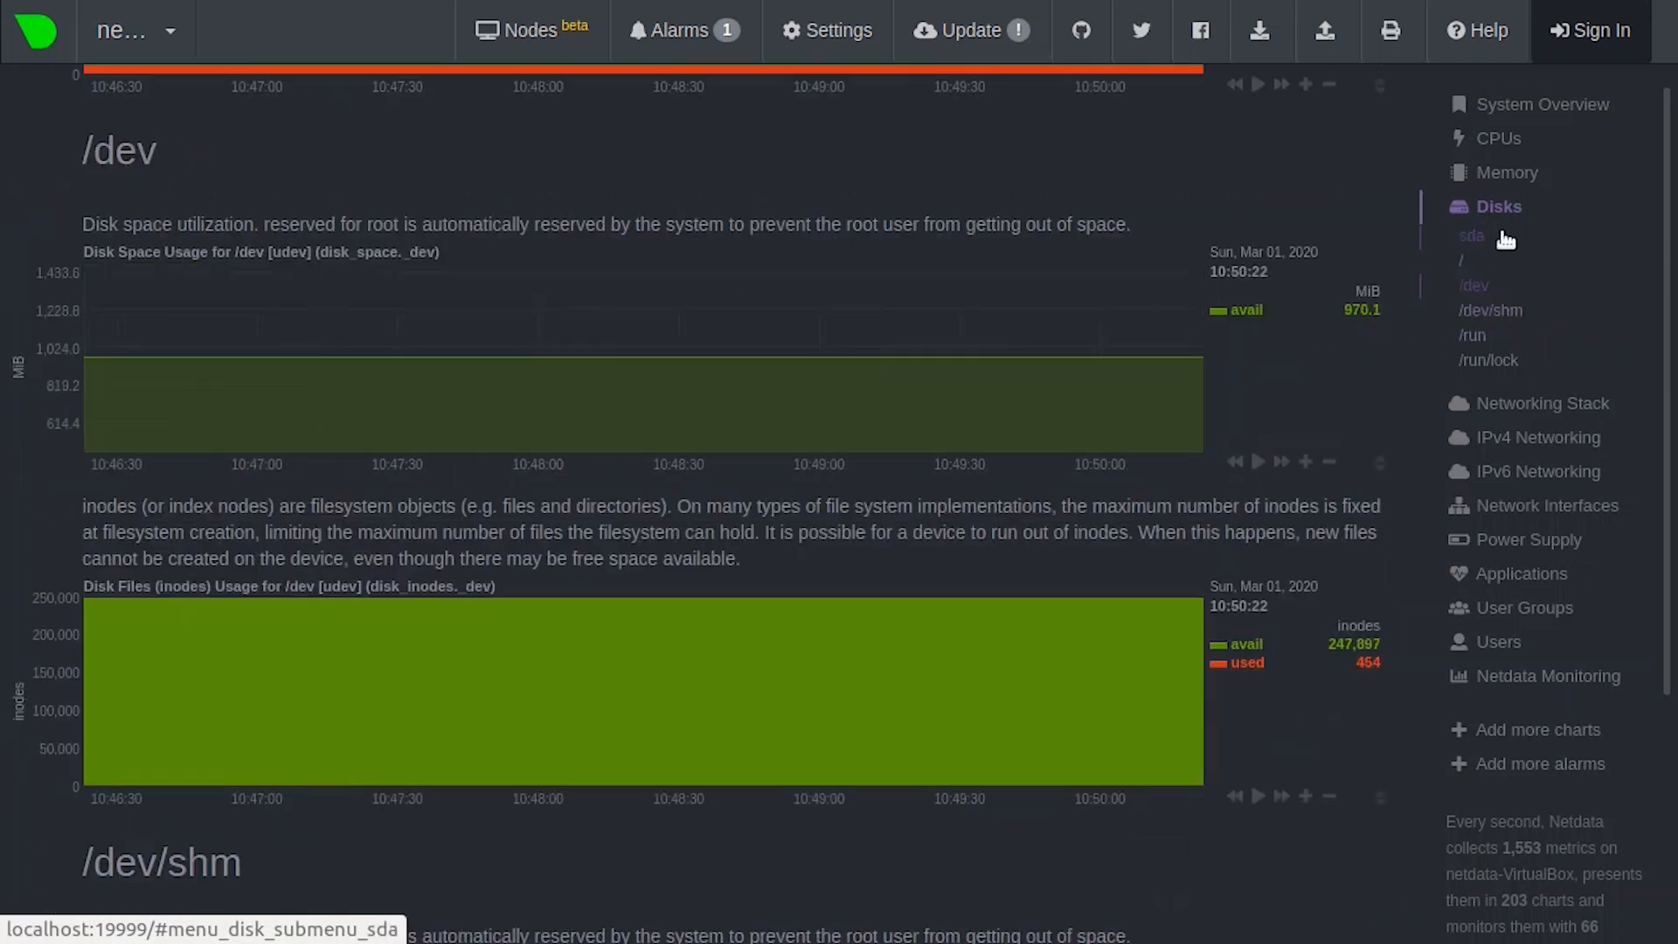
{"action": "left_click", "coordinate": [1470, 236]}
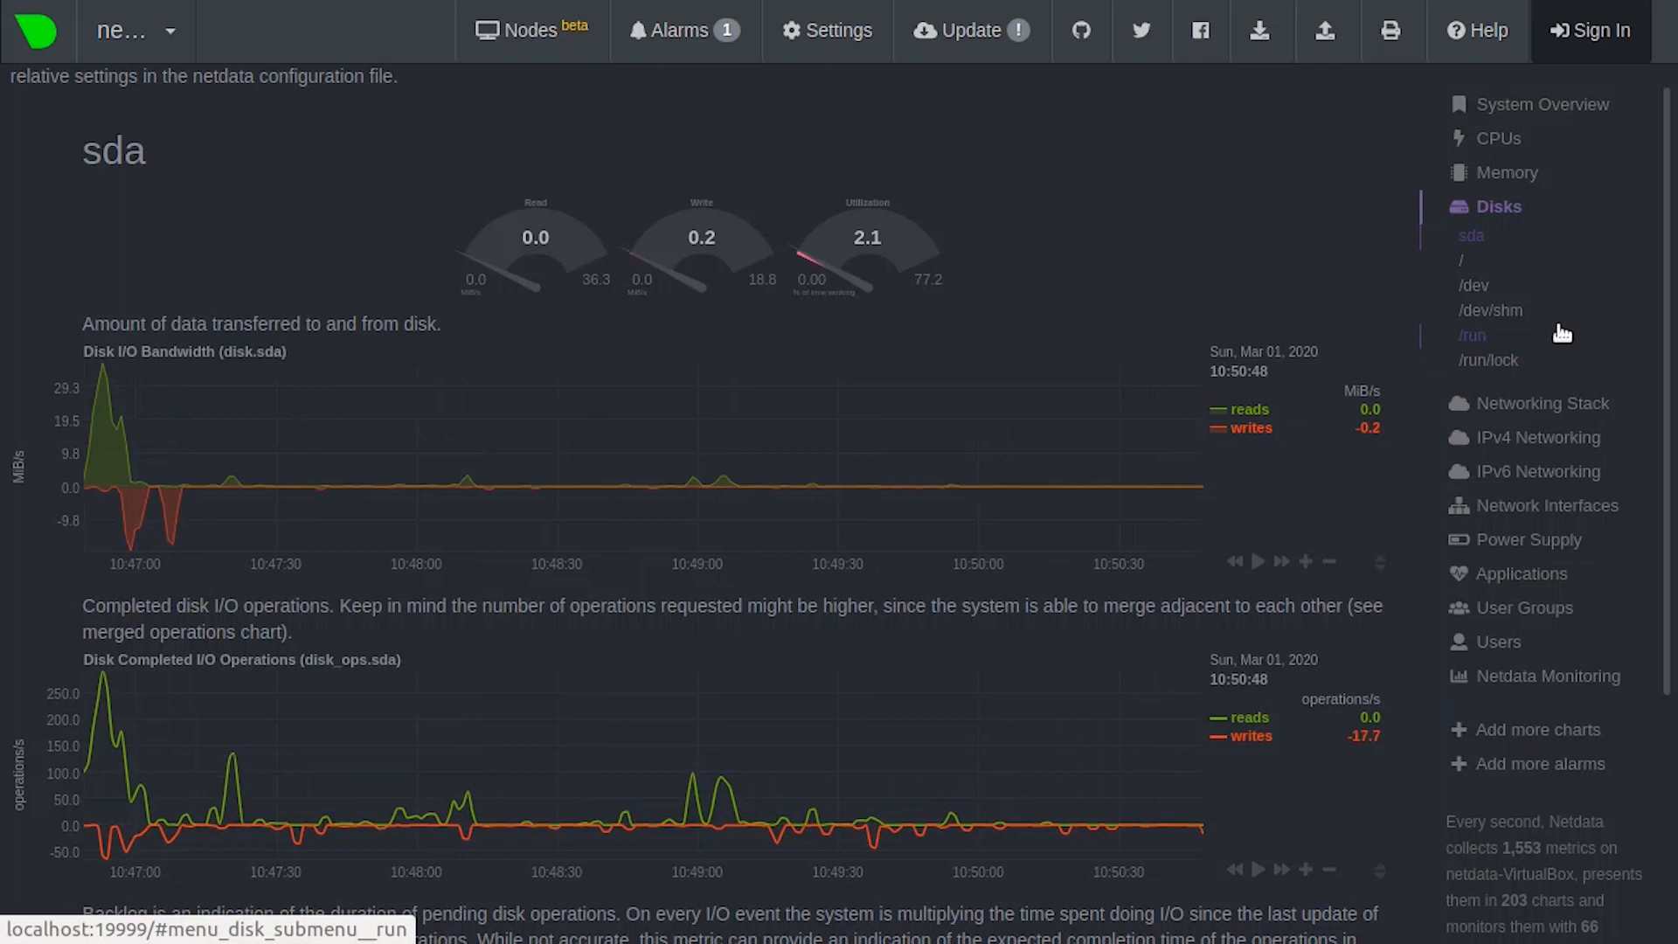
{"action": "mouse_move", "coordinate": [1474, 285]}
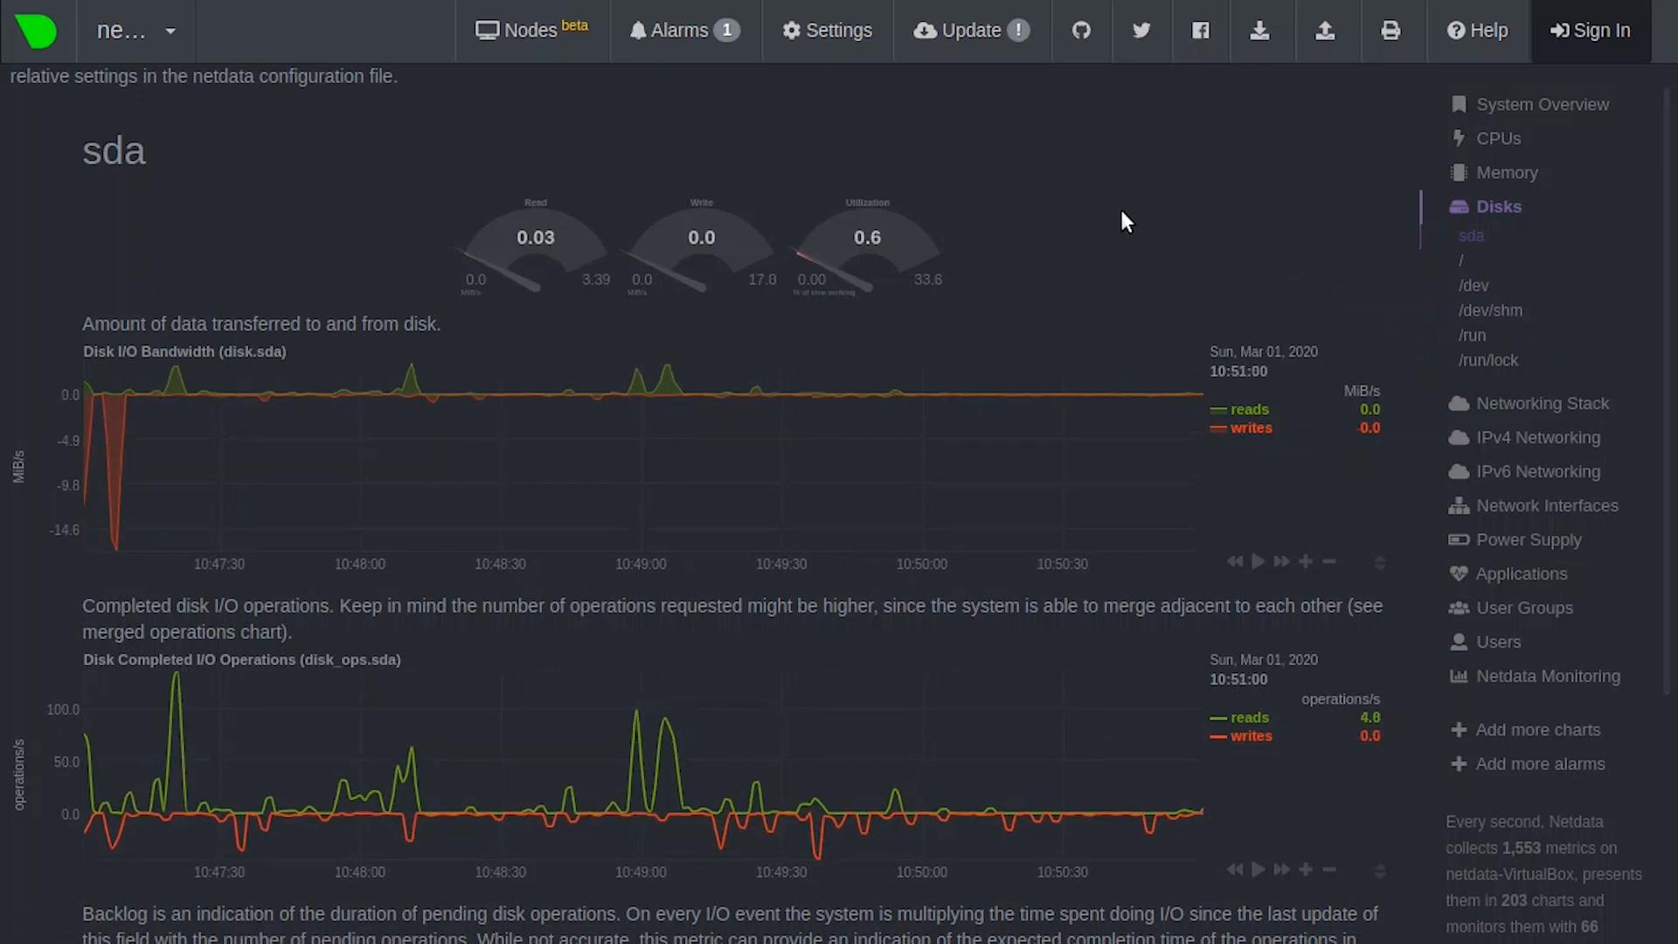
{"action": "mouse_move", "coordinate": [1315, 815]}
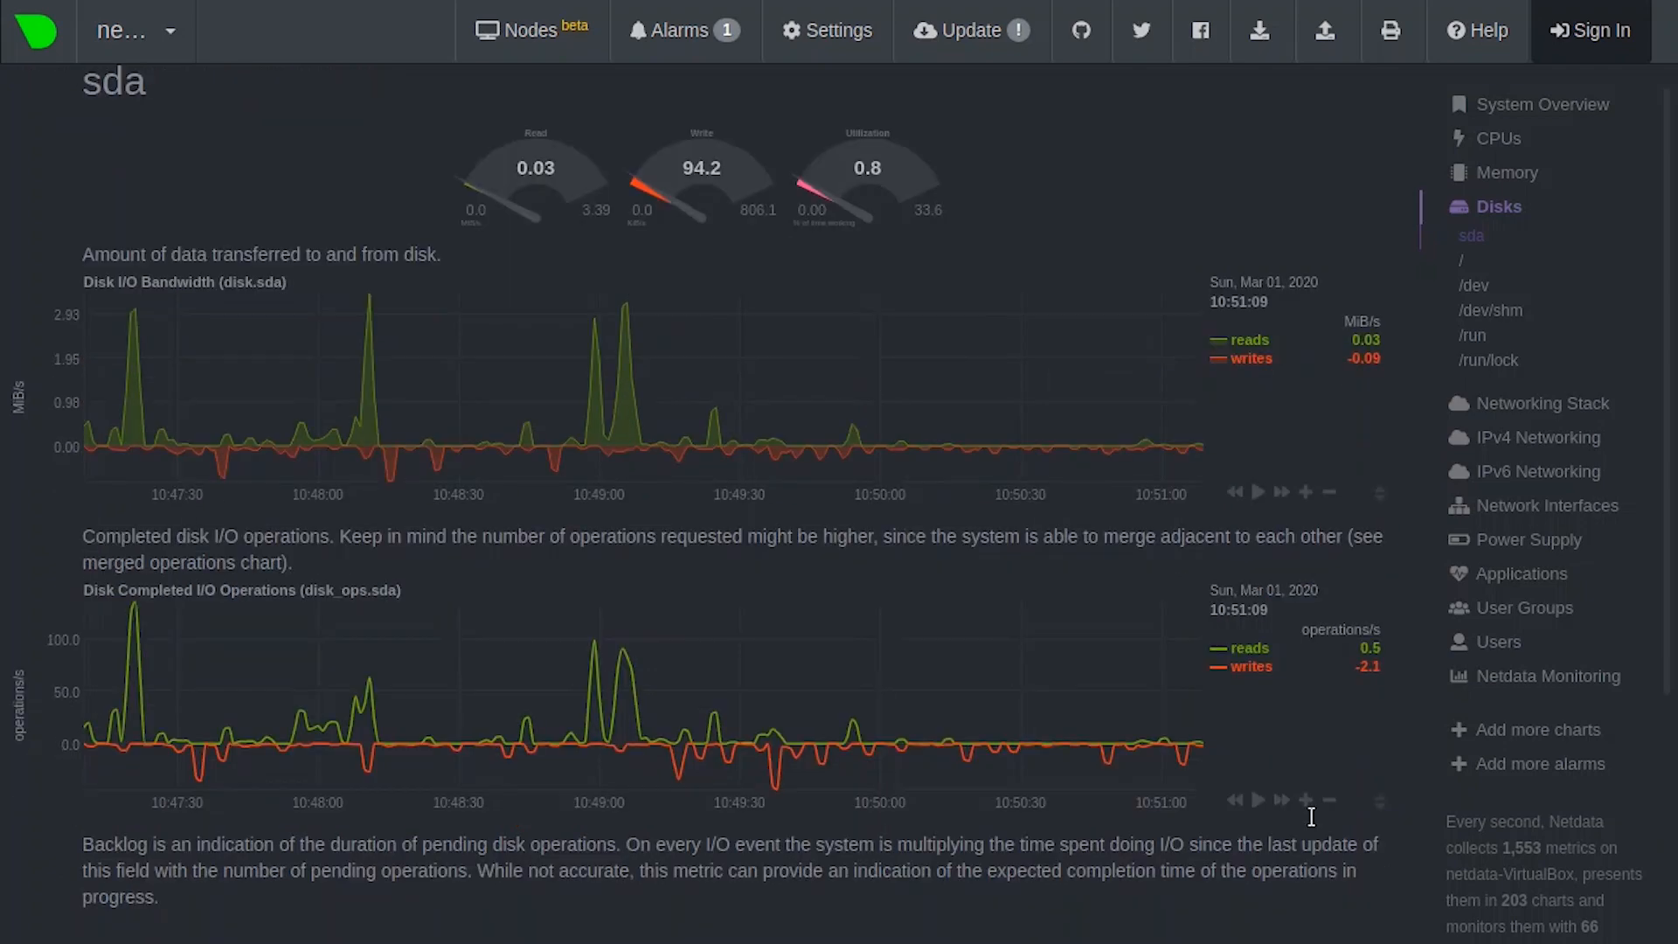
{"action": "scroll", "scroll_direction": "down", "scroll_amount": 3}
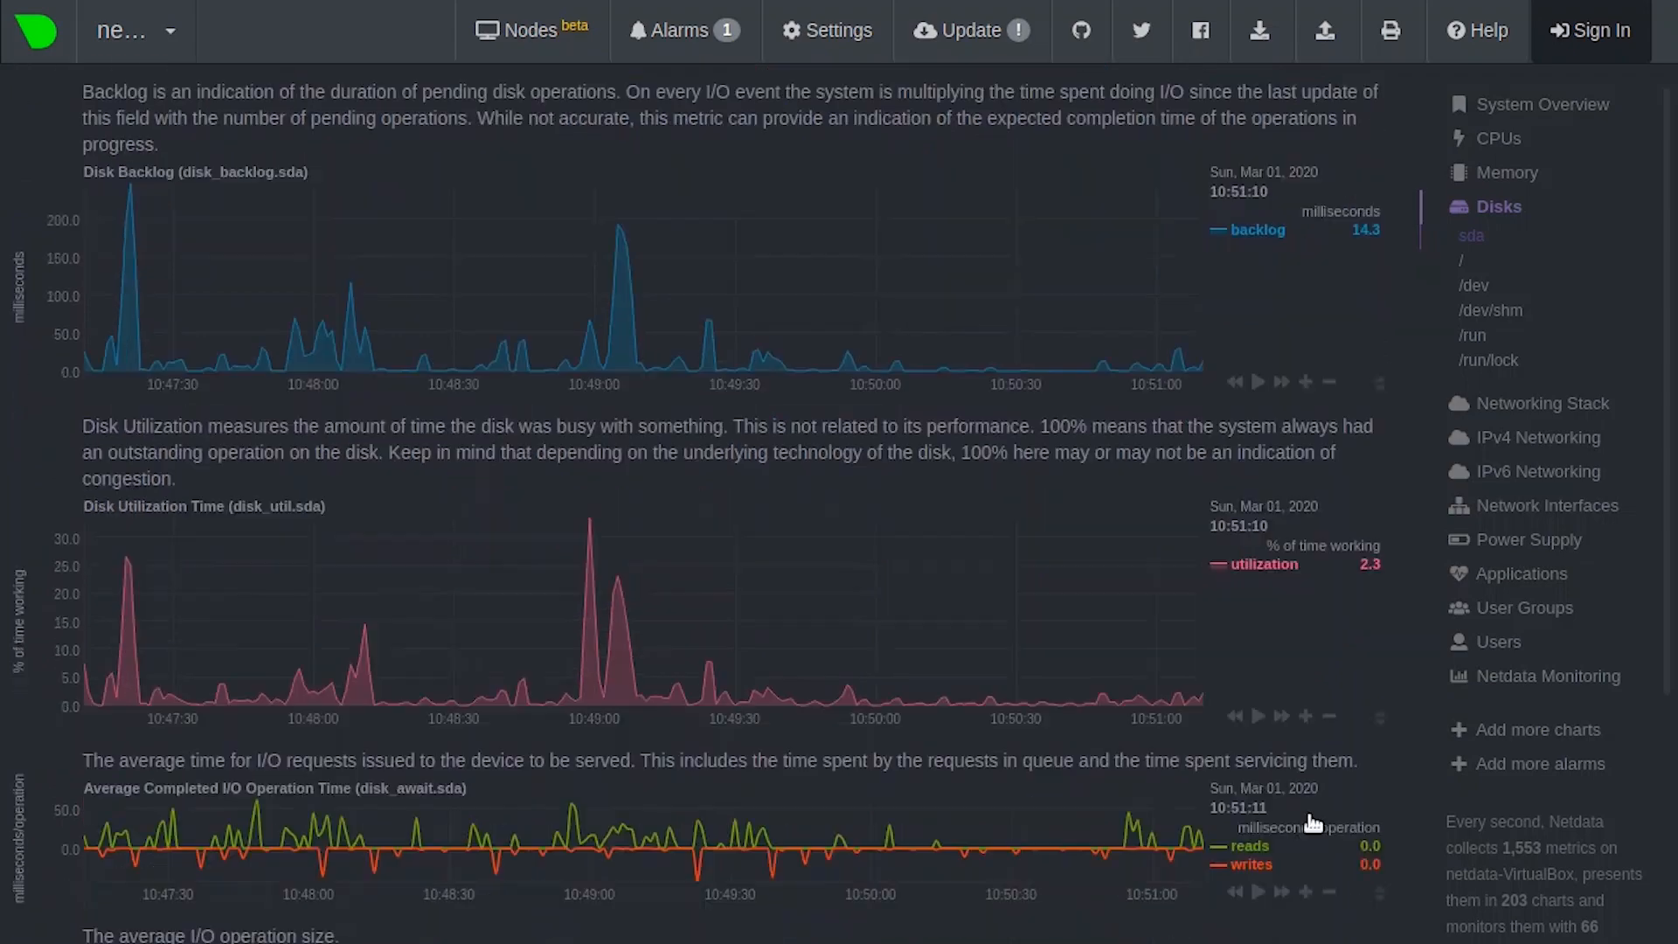
{"action": "scroll", "scroll_direction": "down", "scroll_amount": 3}
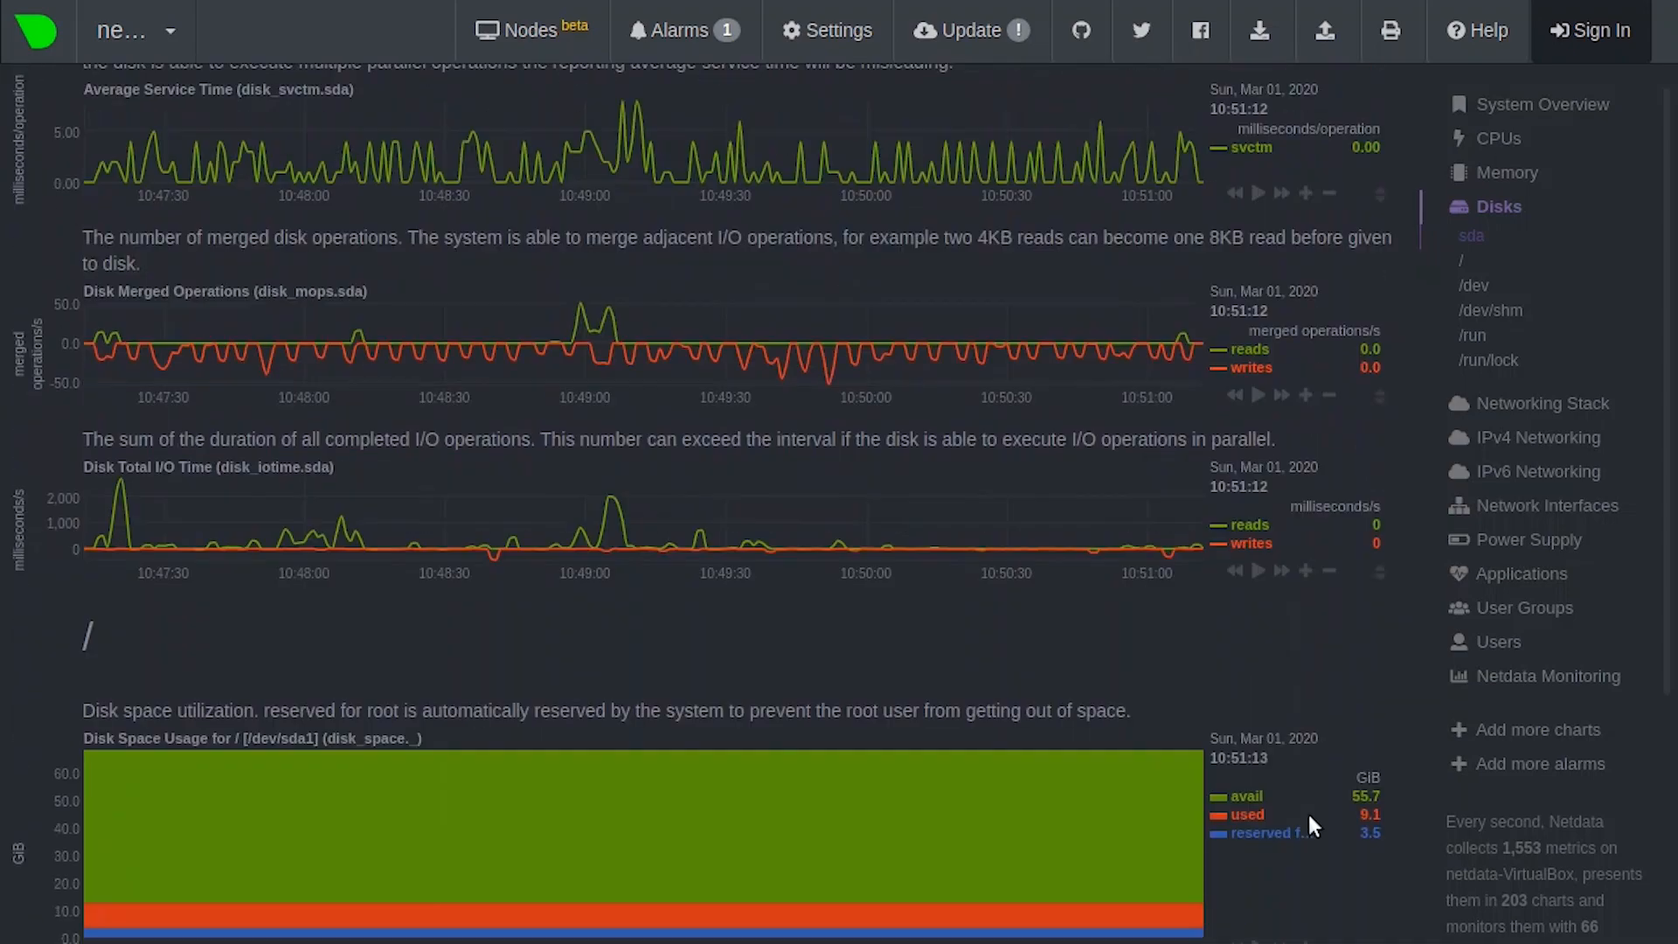
{"action": "scroll", "scroll_direction": "down", "scroll_amount": 3}
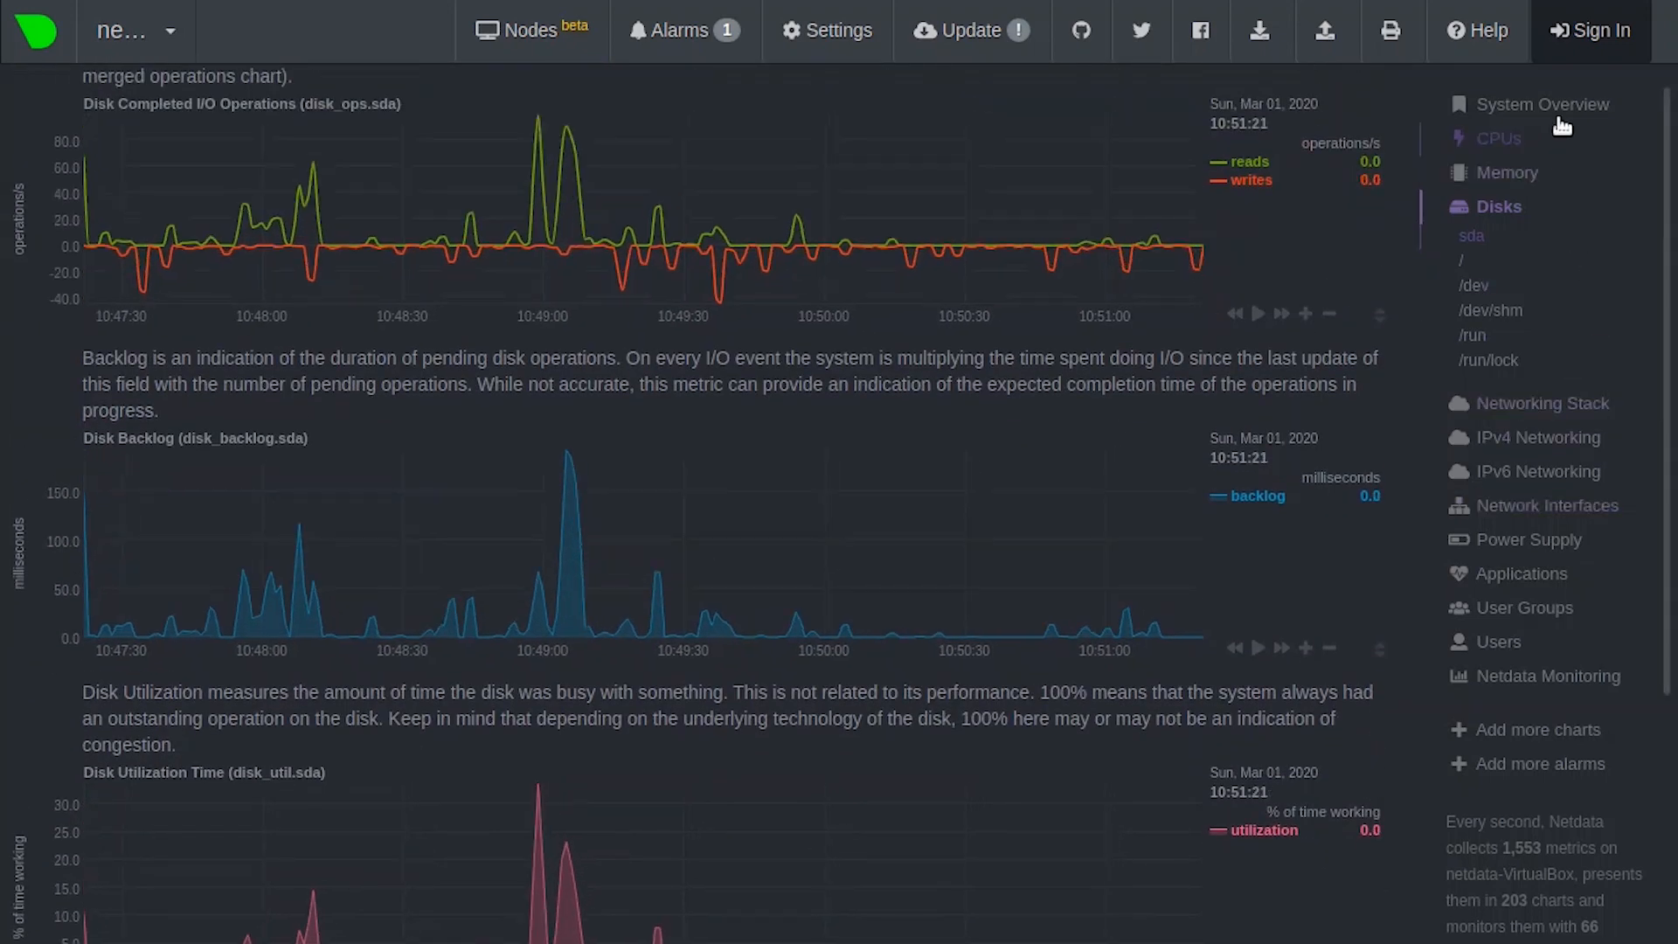
Show the IPv4 Networking sockets and packets charts, then bring up the system swap alarm
{"action": "left_click", "coordinate": [1542, 104]}
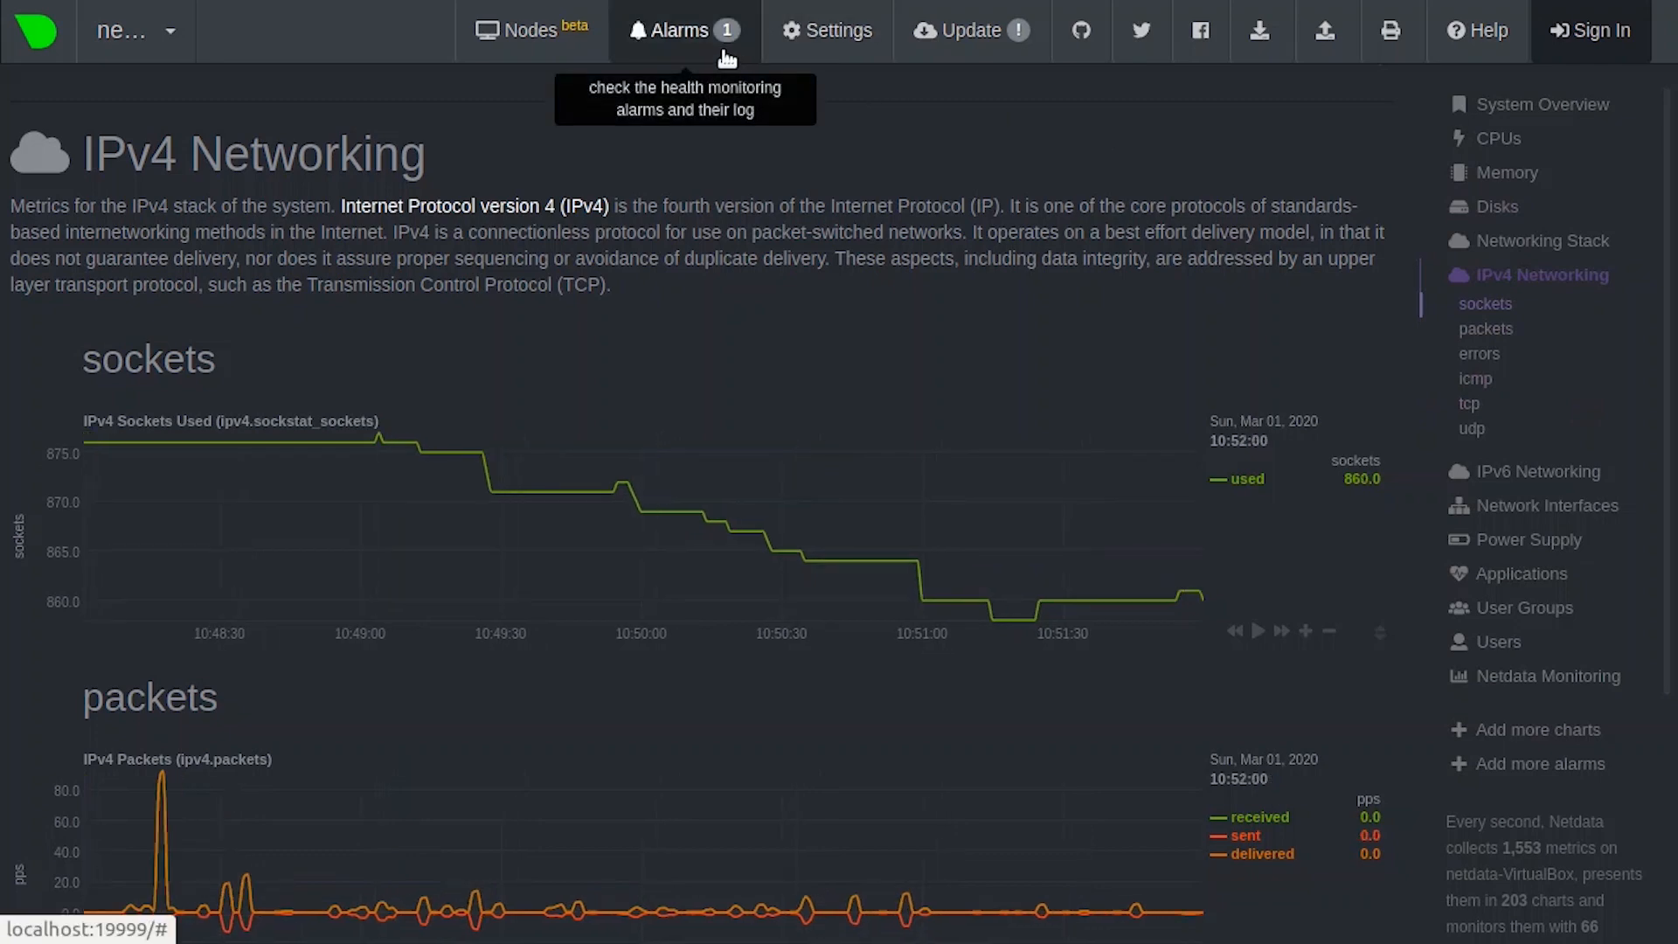
{"action": "left_click", "coordinate": [674, 29]}
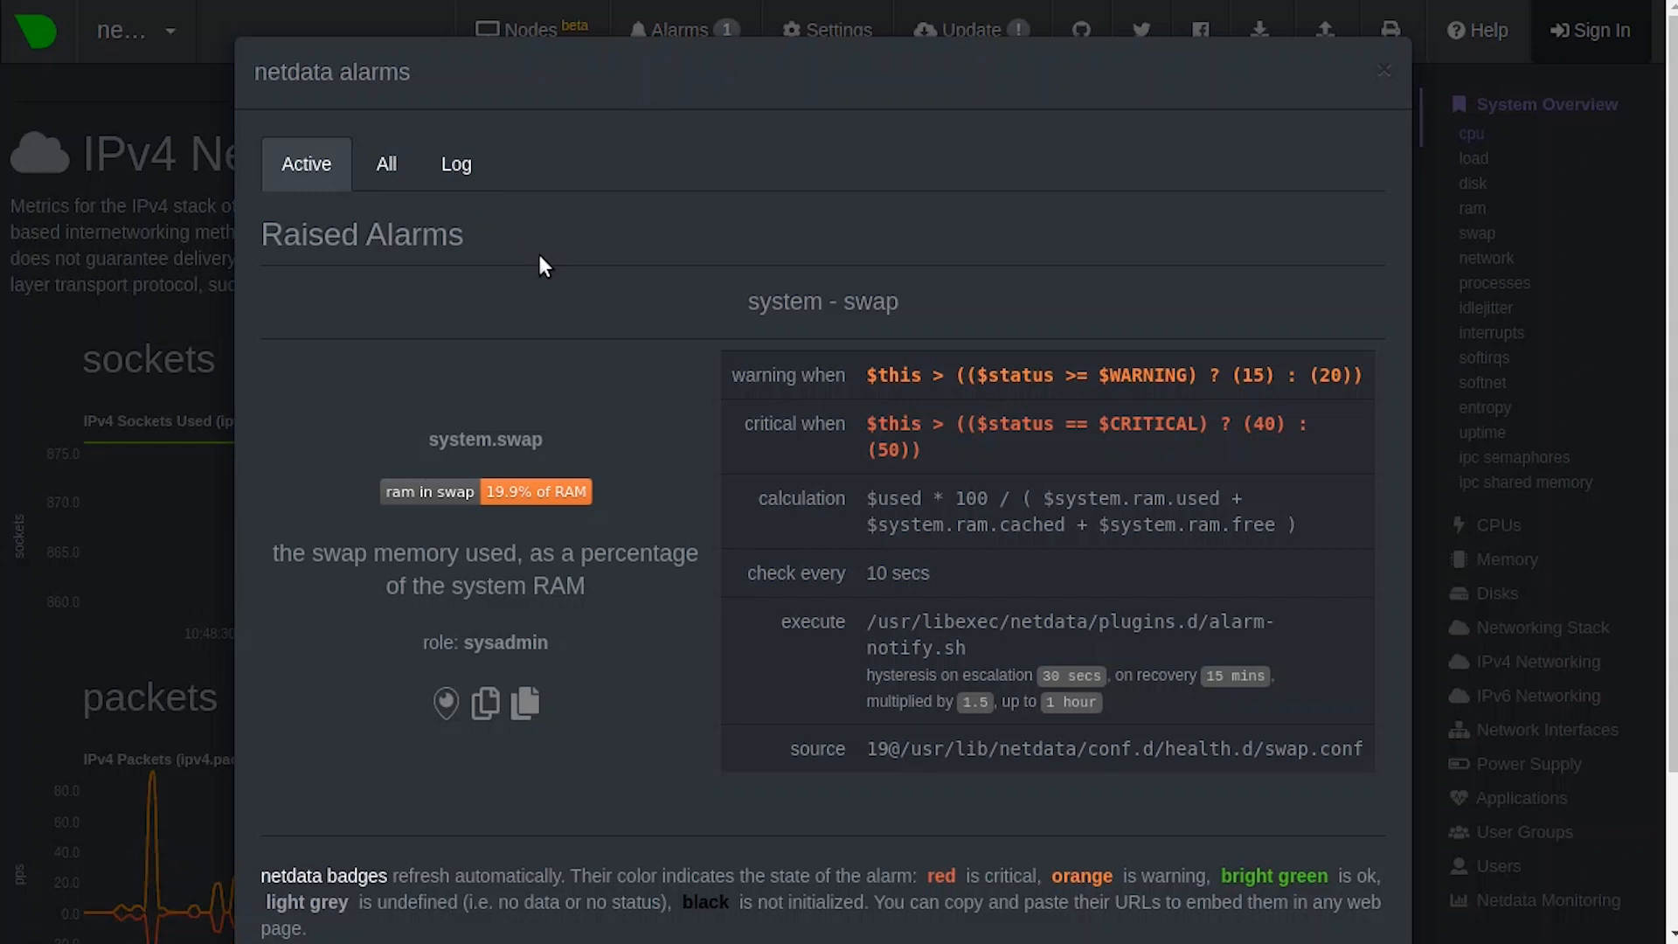
{"action": "mouse_move", "coordinate": [604, 296]}
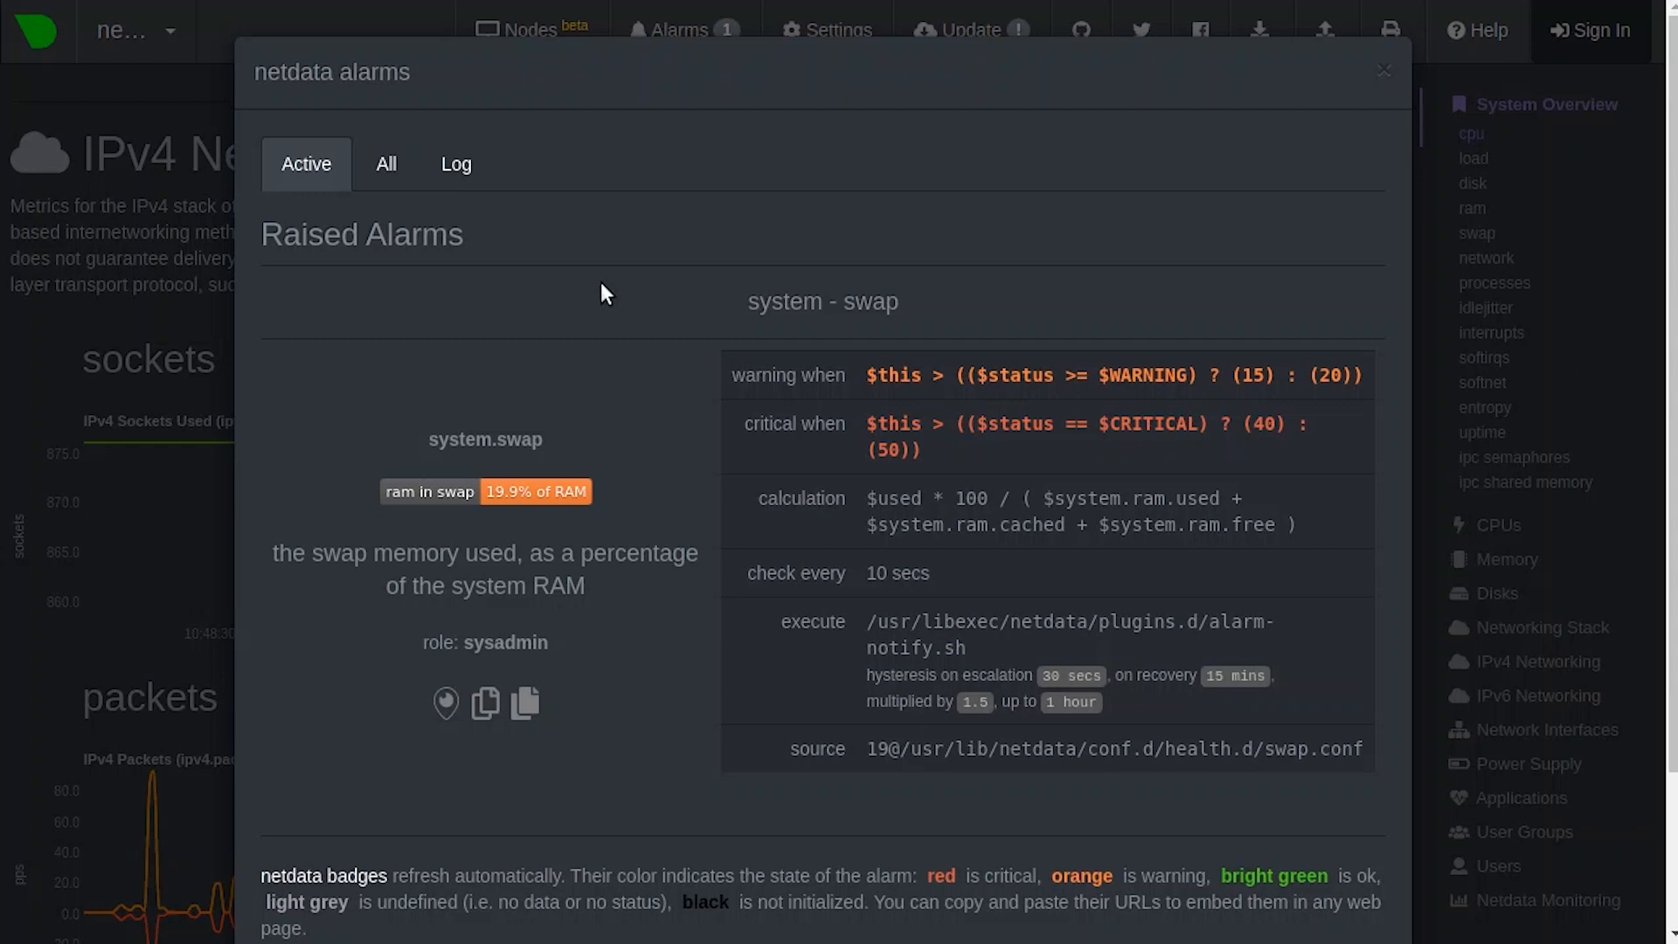
{"action": "mouse_move", "coordinate": [566, 353]}
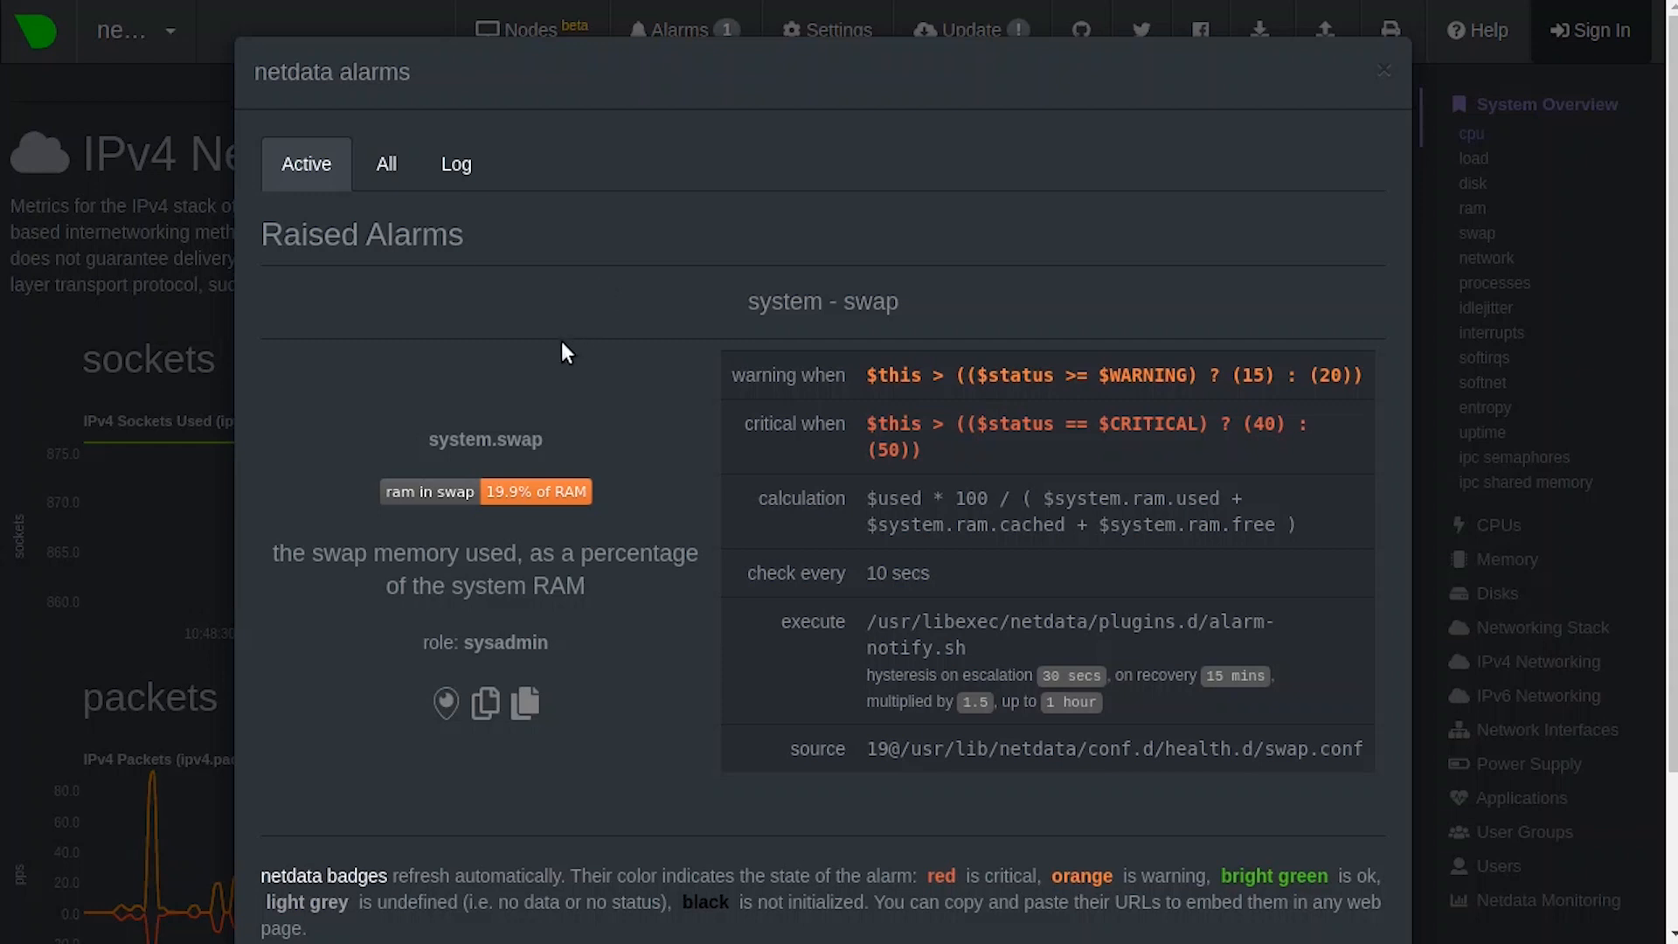
{"action": "mouse_move", "coordinate": [583, 536]}
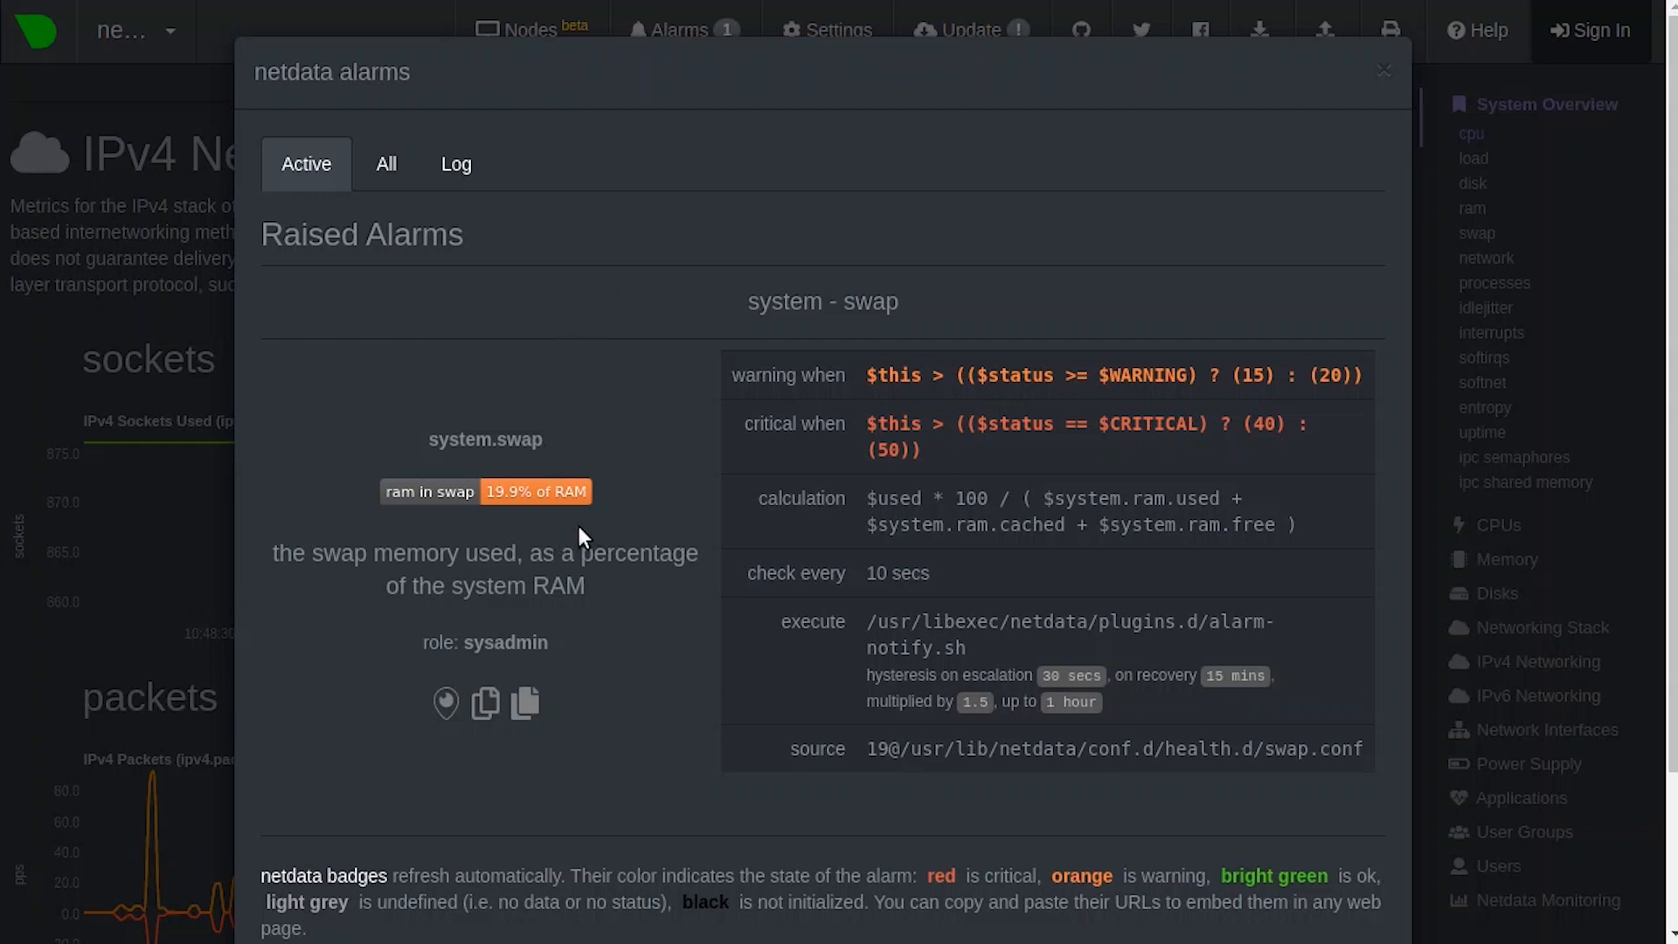
{"action": "mouse_move", "coordinate": [570, 653]}
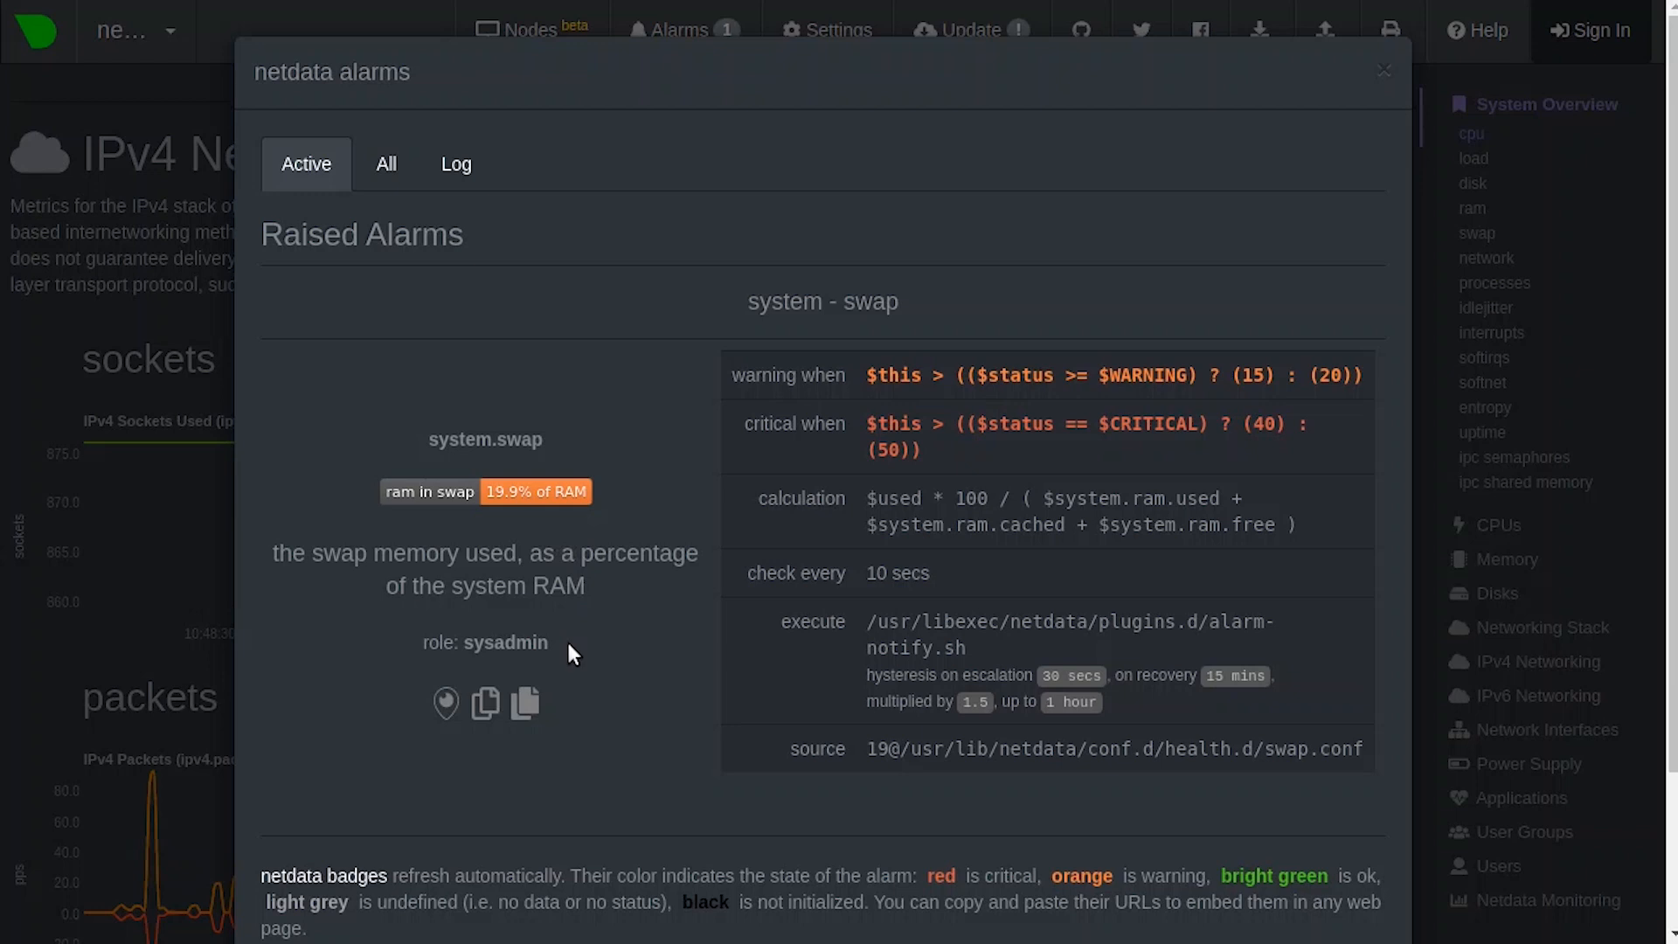
{"action": "mouse_move", "coordinate": [447, 704]}
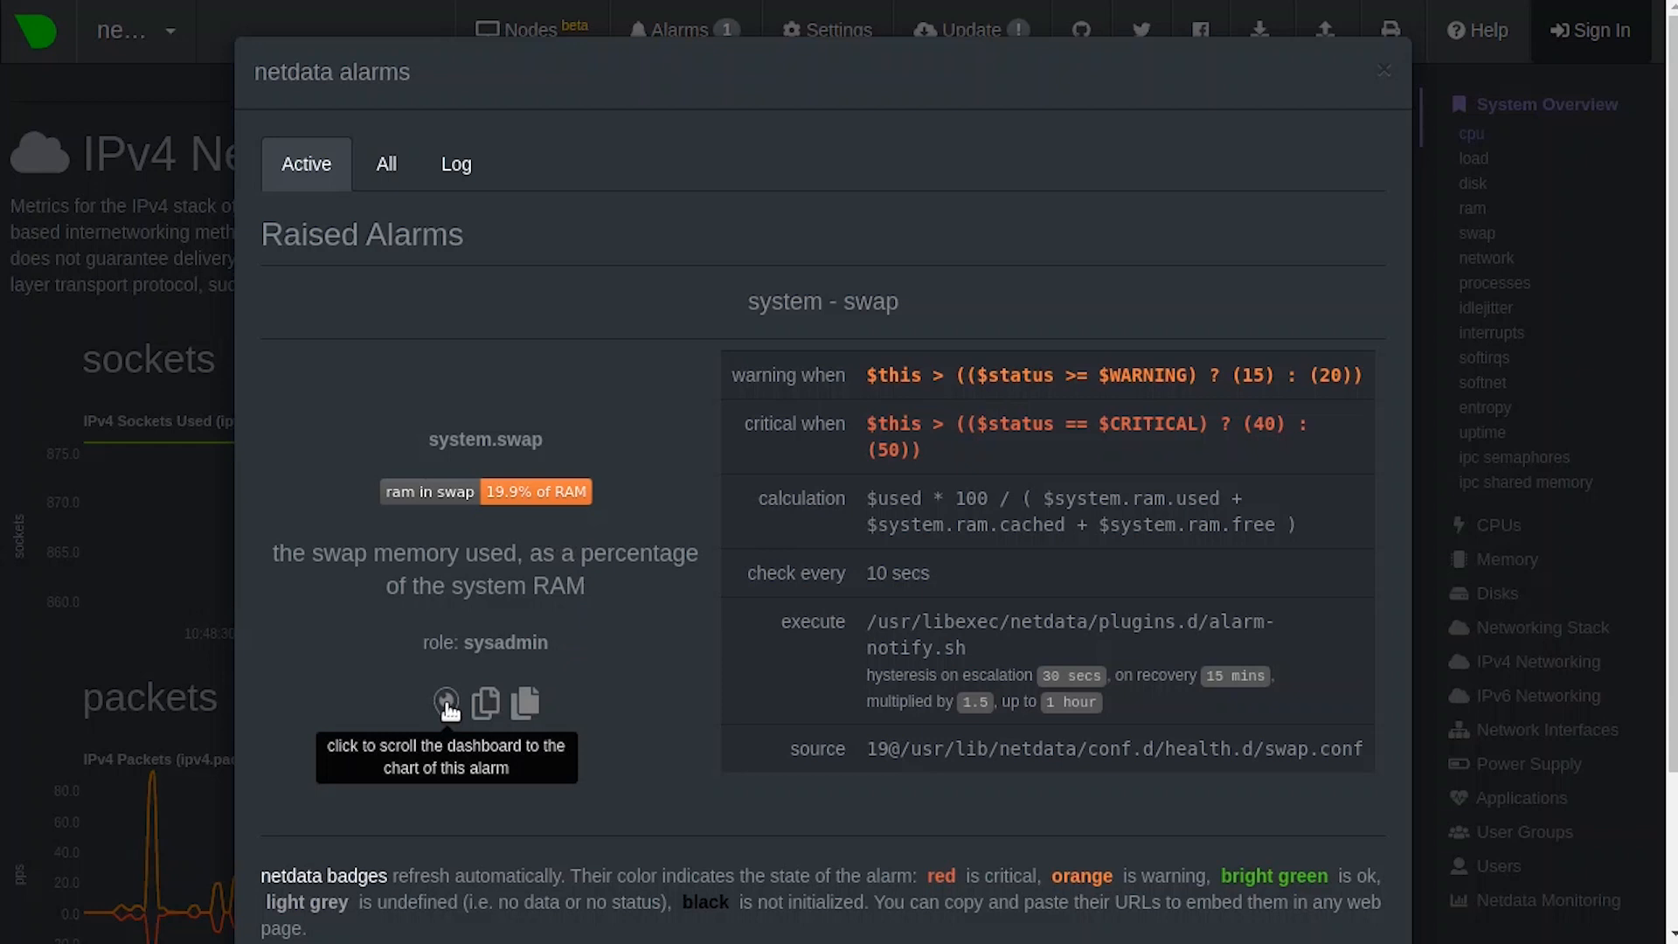
{"action": "mouse_move", "coordinate": [486, 705]}
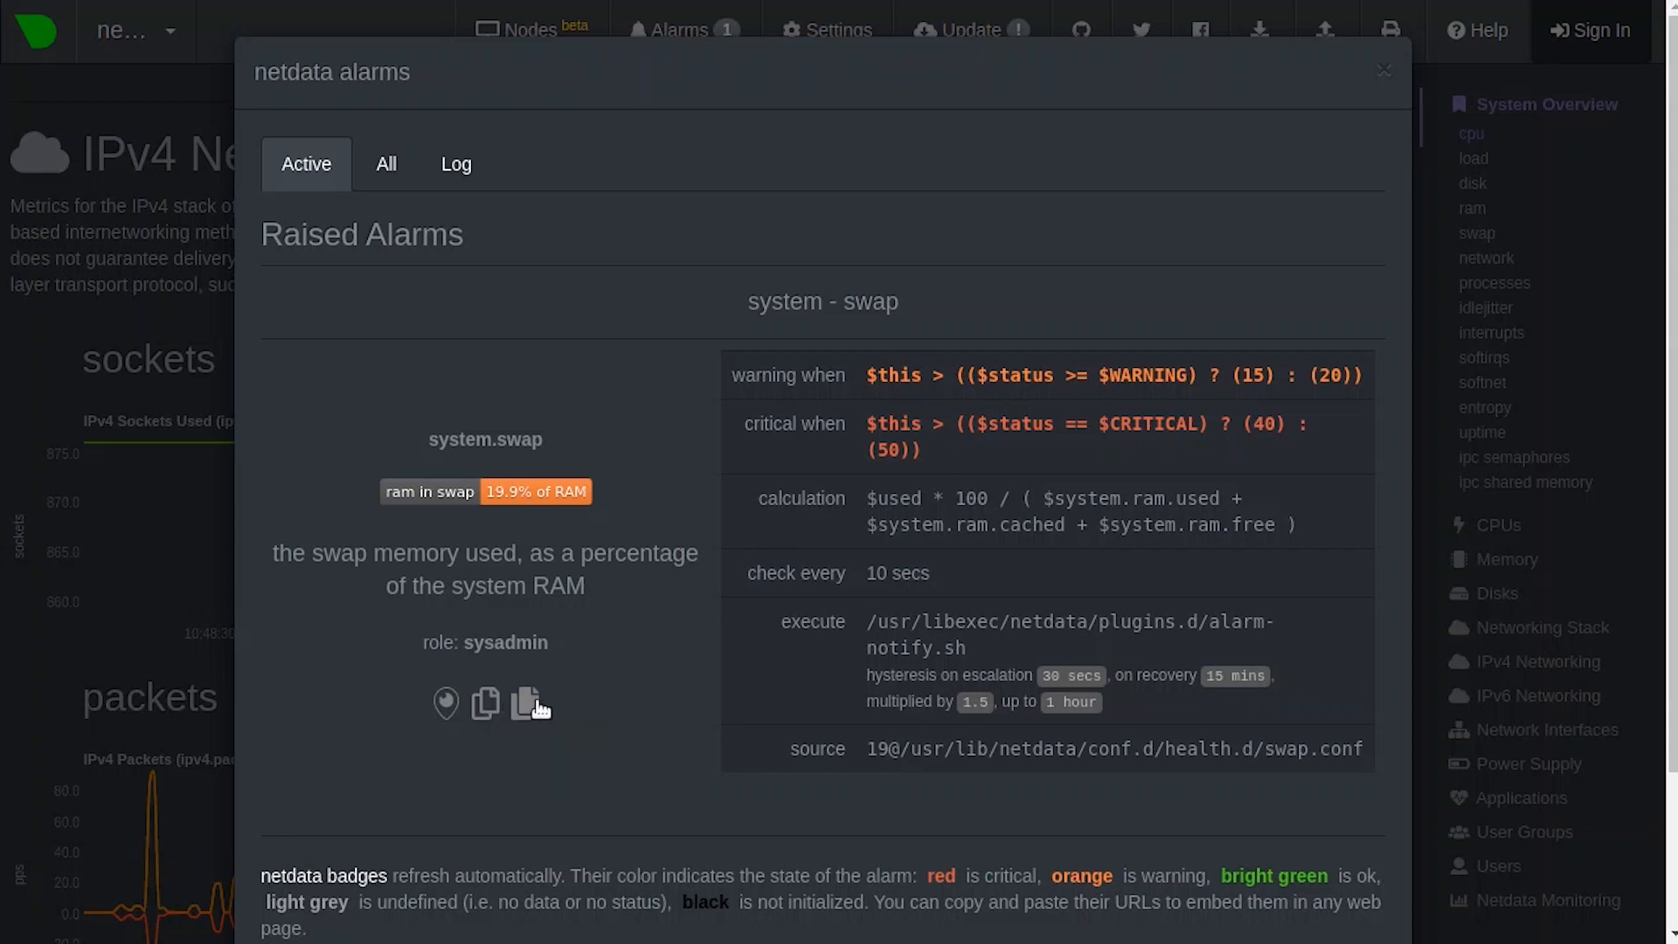
{"action": "mouse_move", "coordinate": [529, 704]}
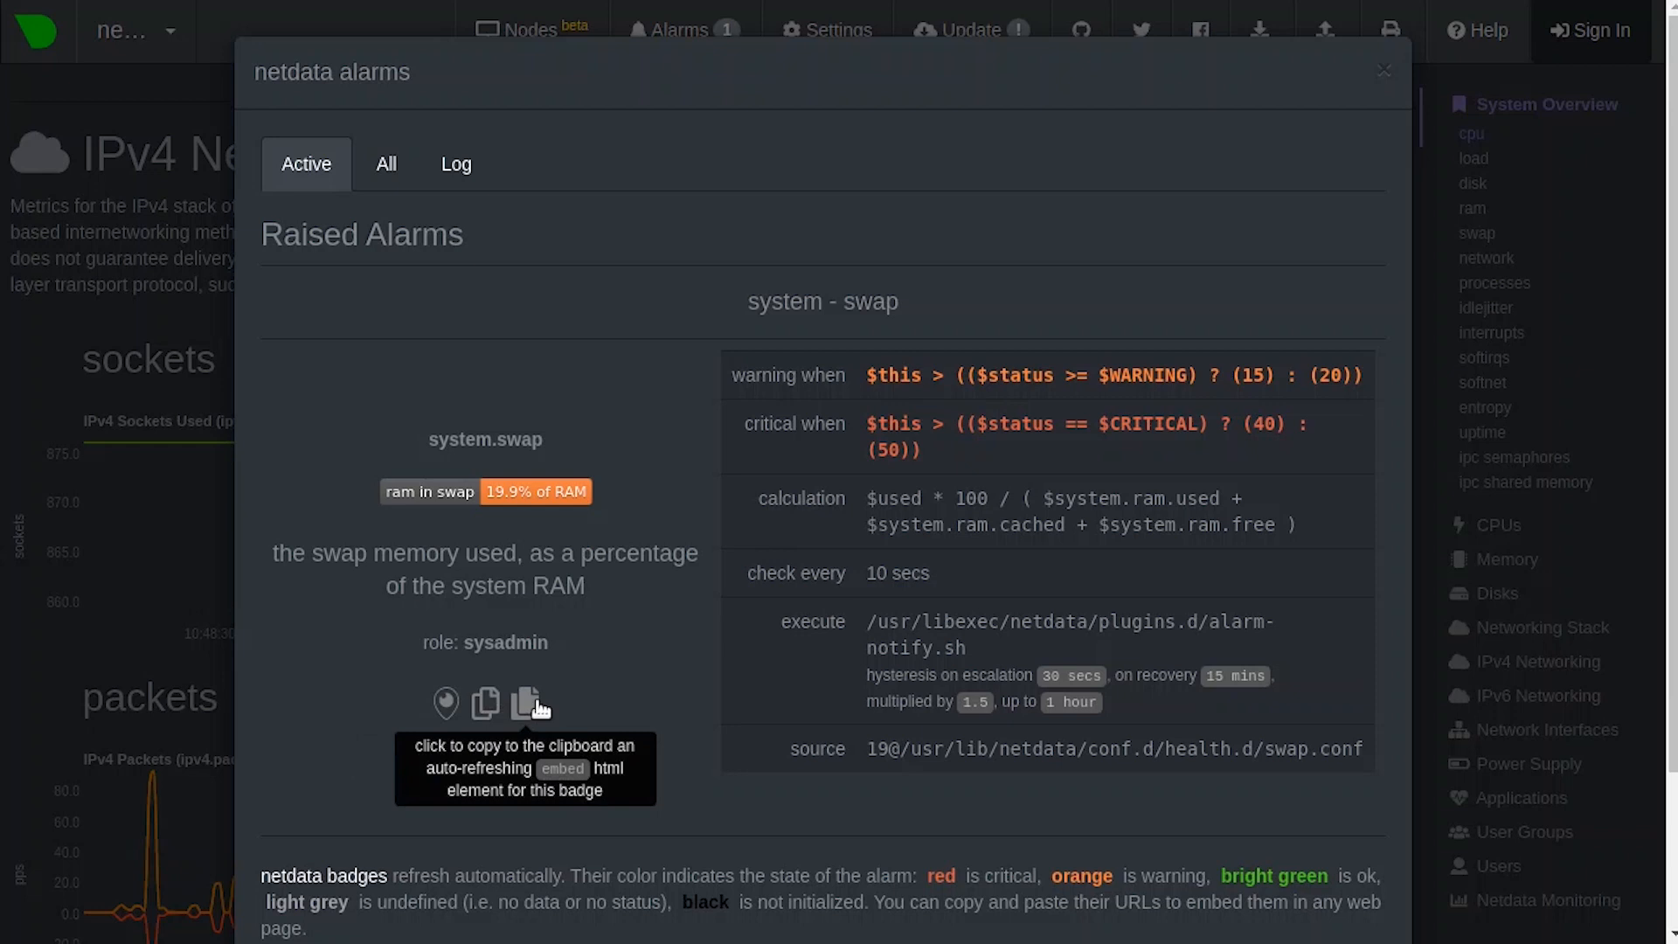
{"action": "mouse_move", "coordinate": [725, 778]}
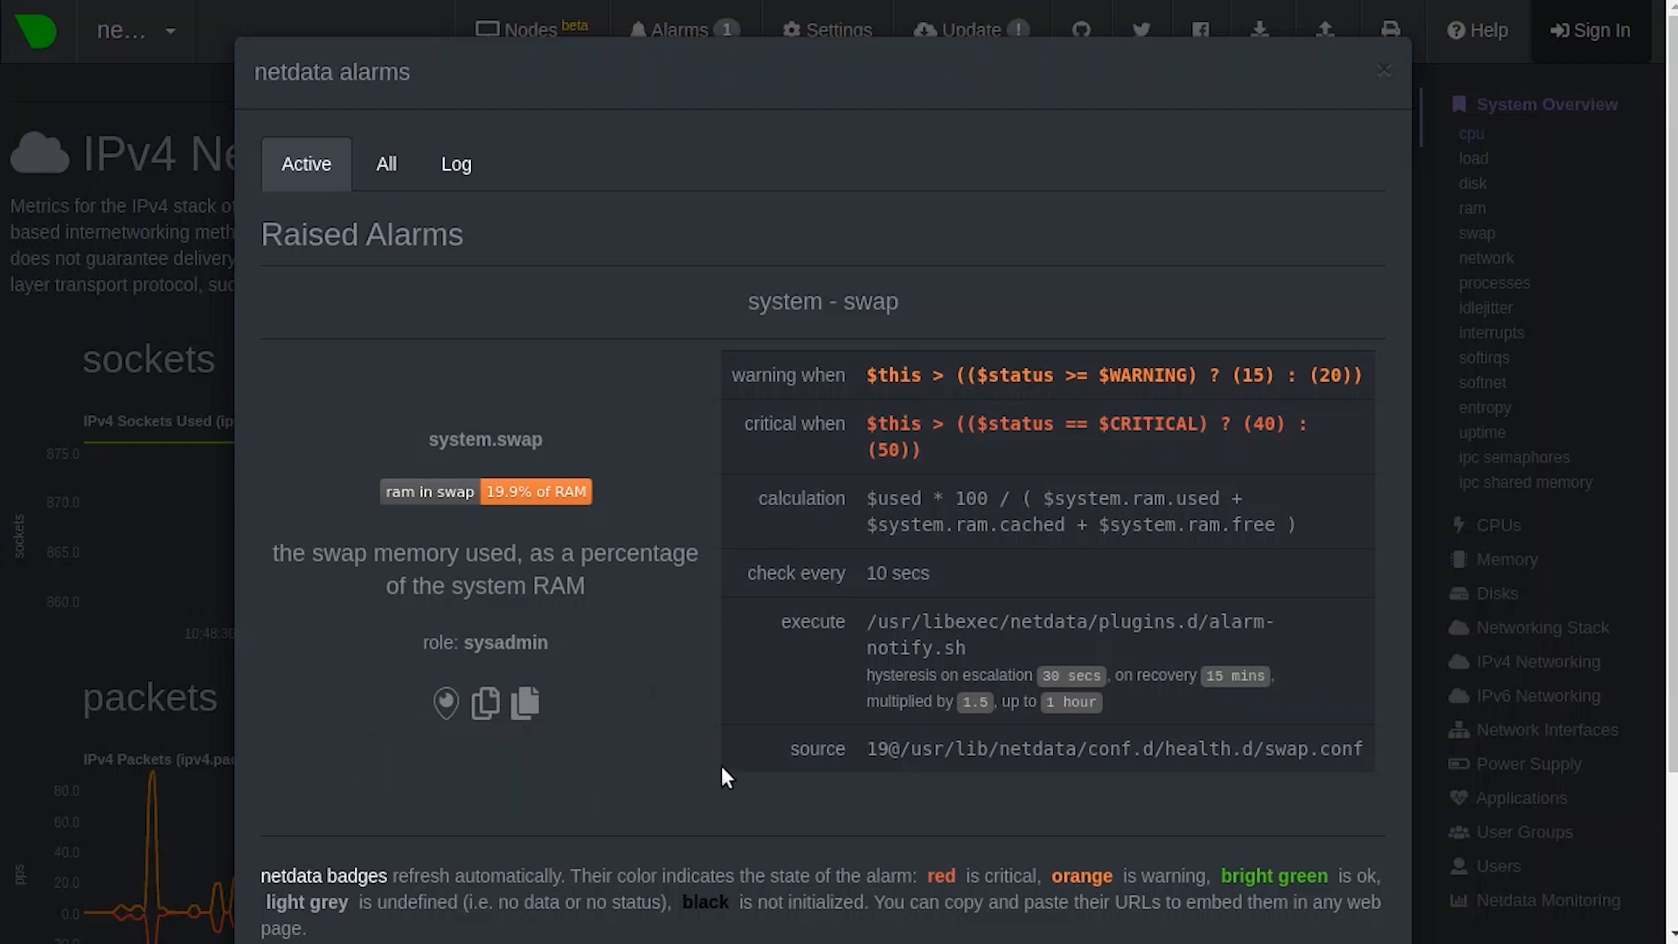
{"action": "mouse_move", "coordinate": [728, 790]}
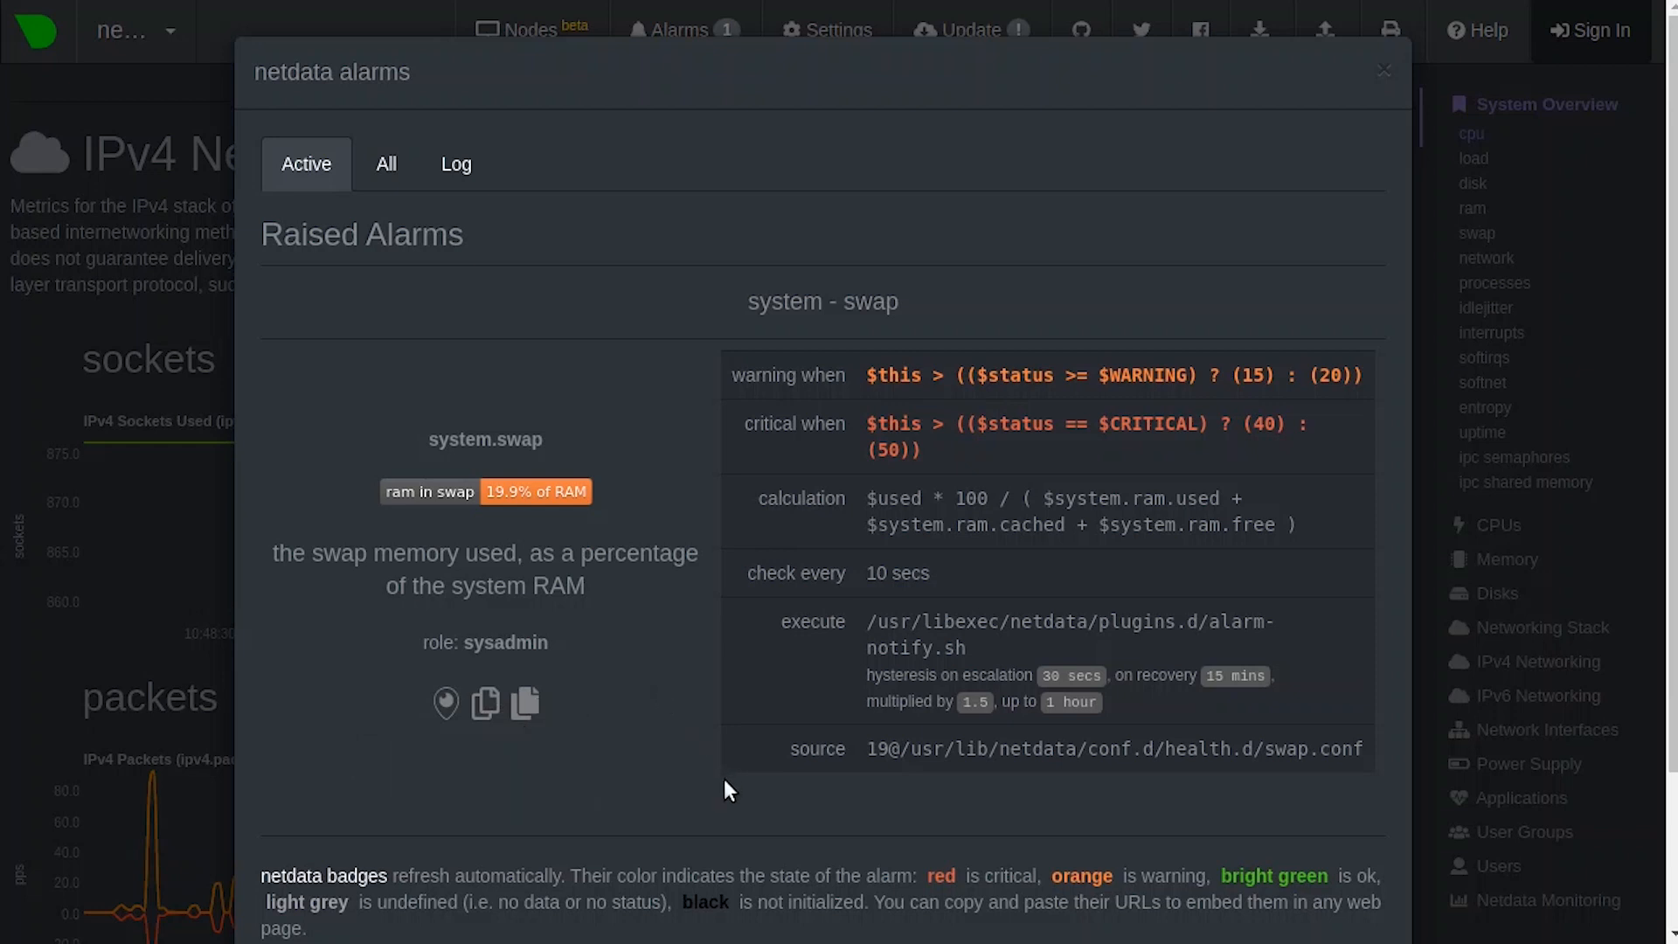
{"action": "mouse_move", "coordinate": [749, 640]}
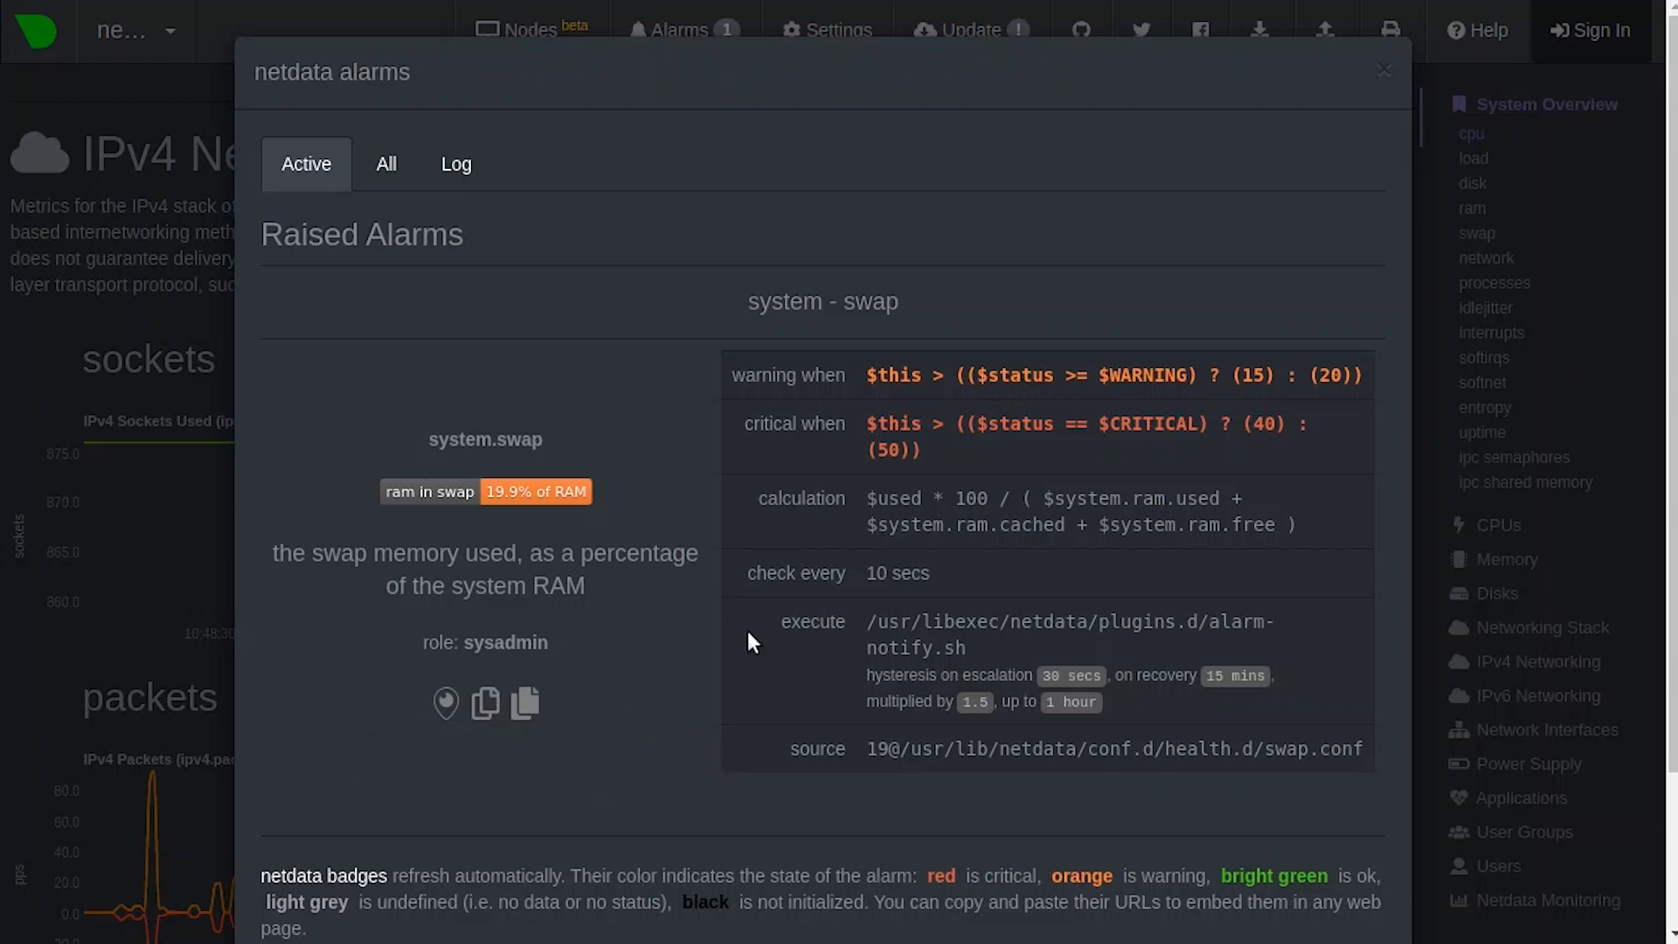
{"action": "mouse_move", "coordinate": [792, 426]}
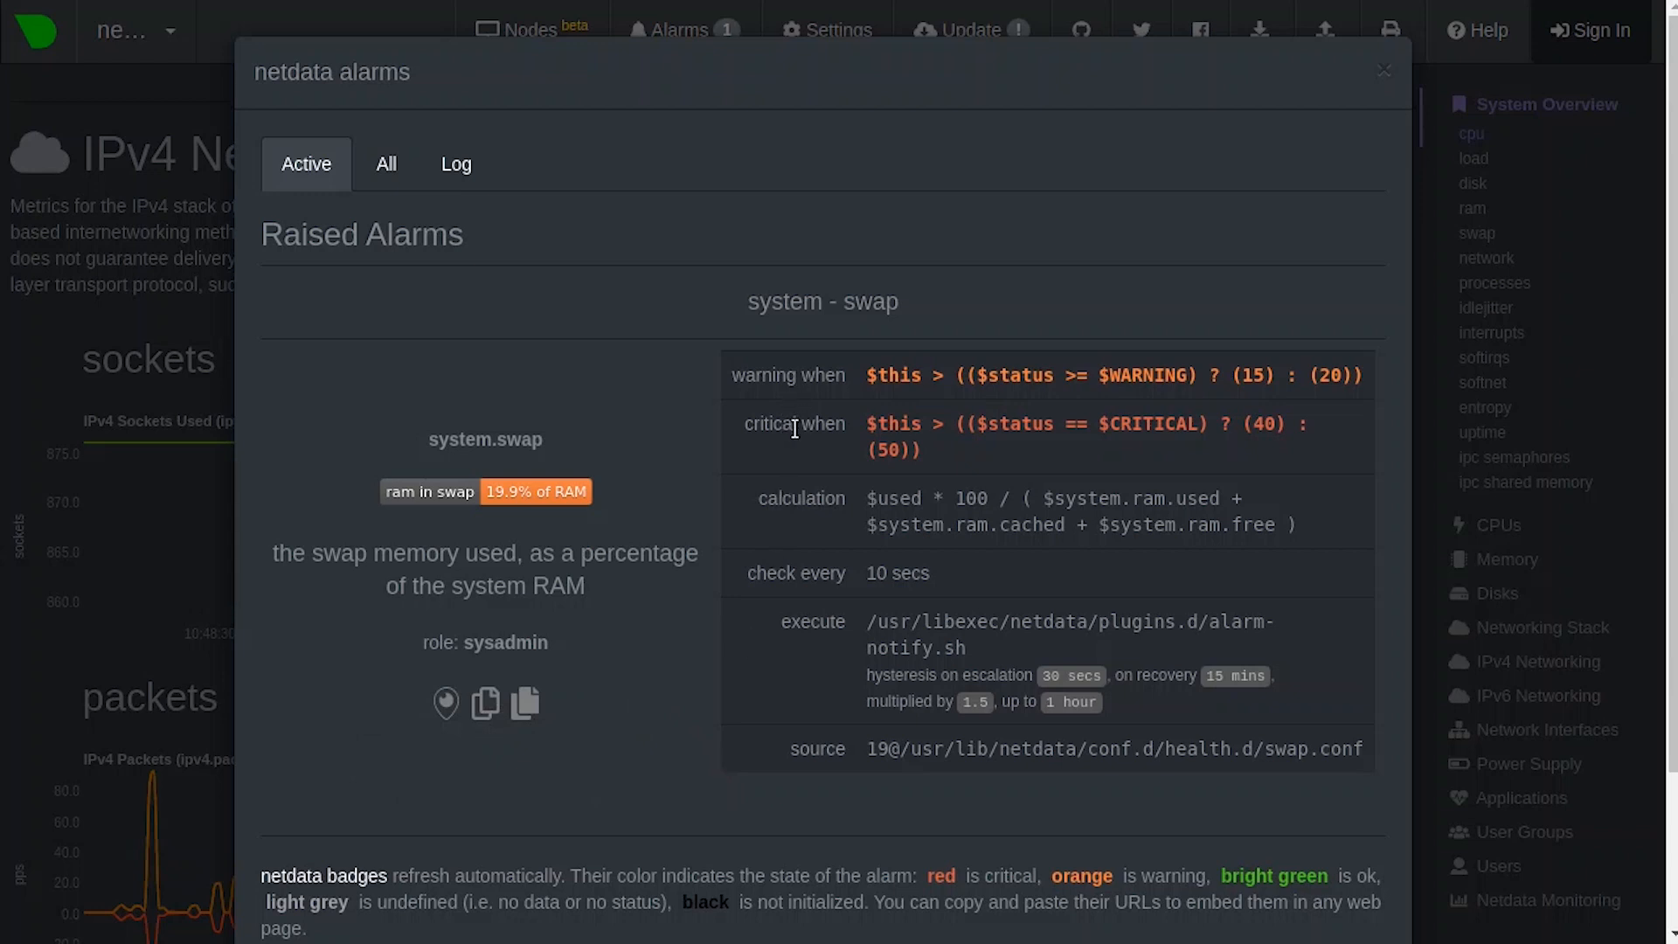
{"action": "mouse_move", "coordinate": [779, 498]}
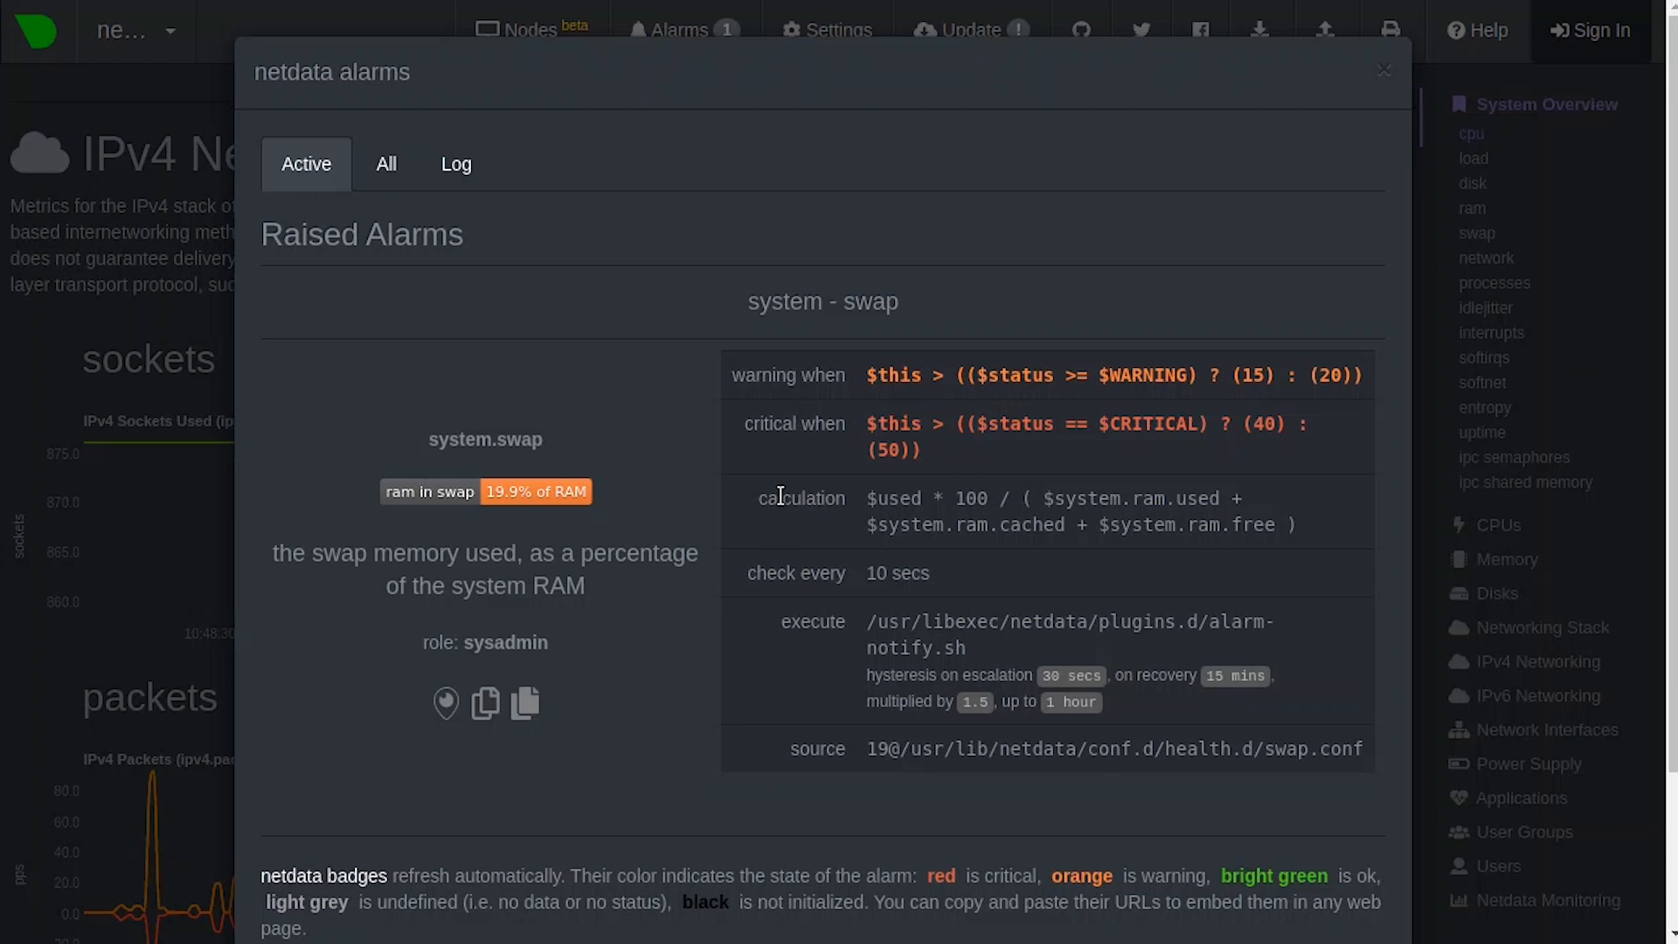
{"action": "mouse_move", "coordinate": [637, 510]}
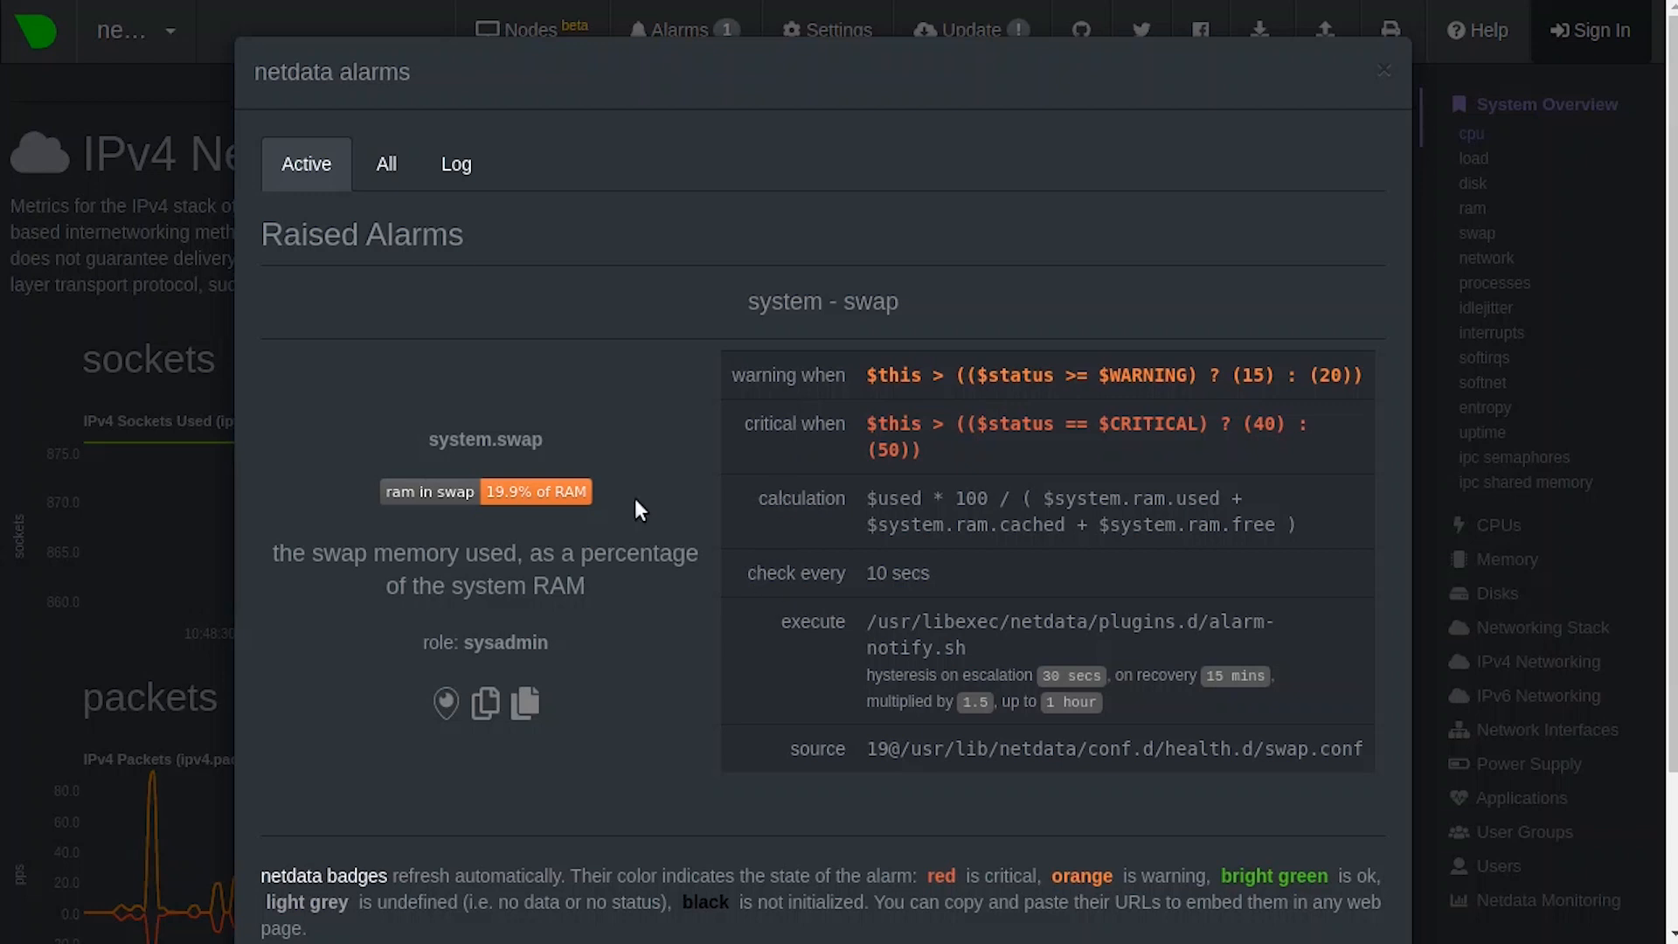
Review past alarm events in the Log, then jump to the system.swap chart
{"action": "left_click", "coordinate": [456, 163]}
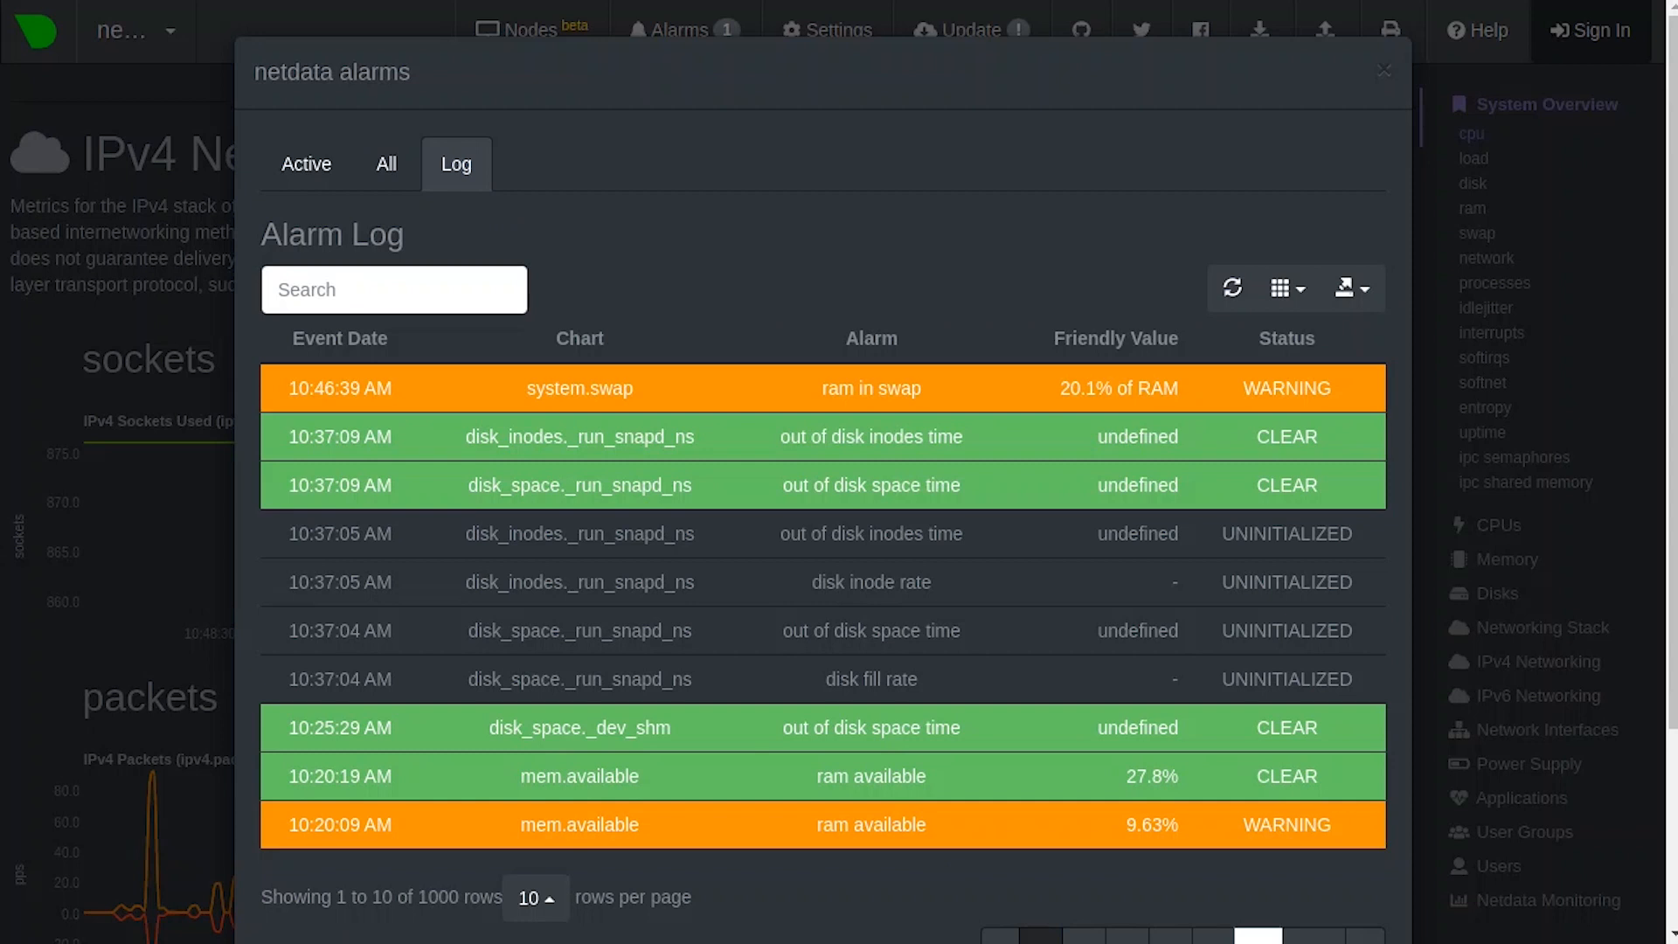
{"action": "left_click", "coordinate": [1383, 70]}
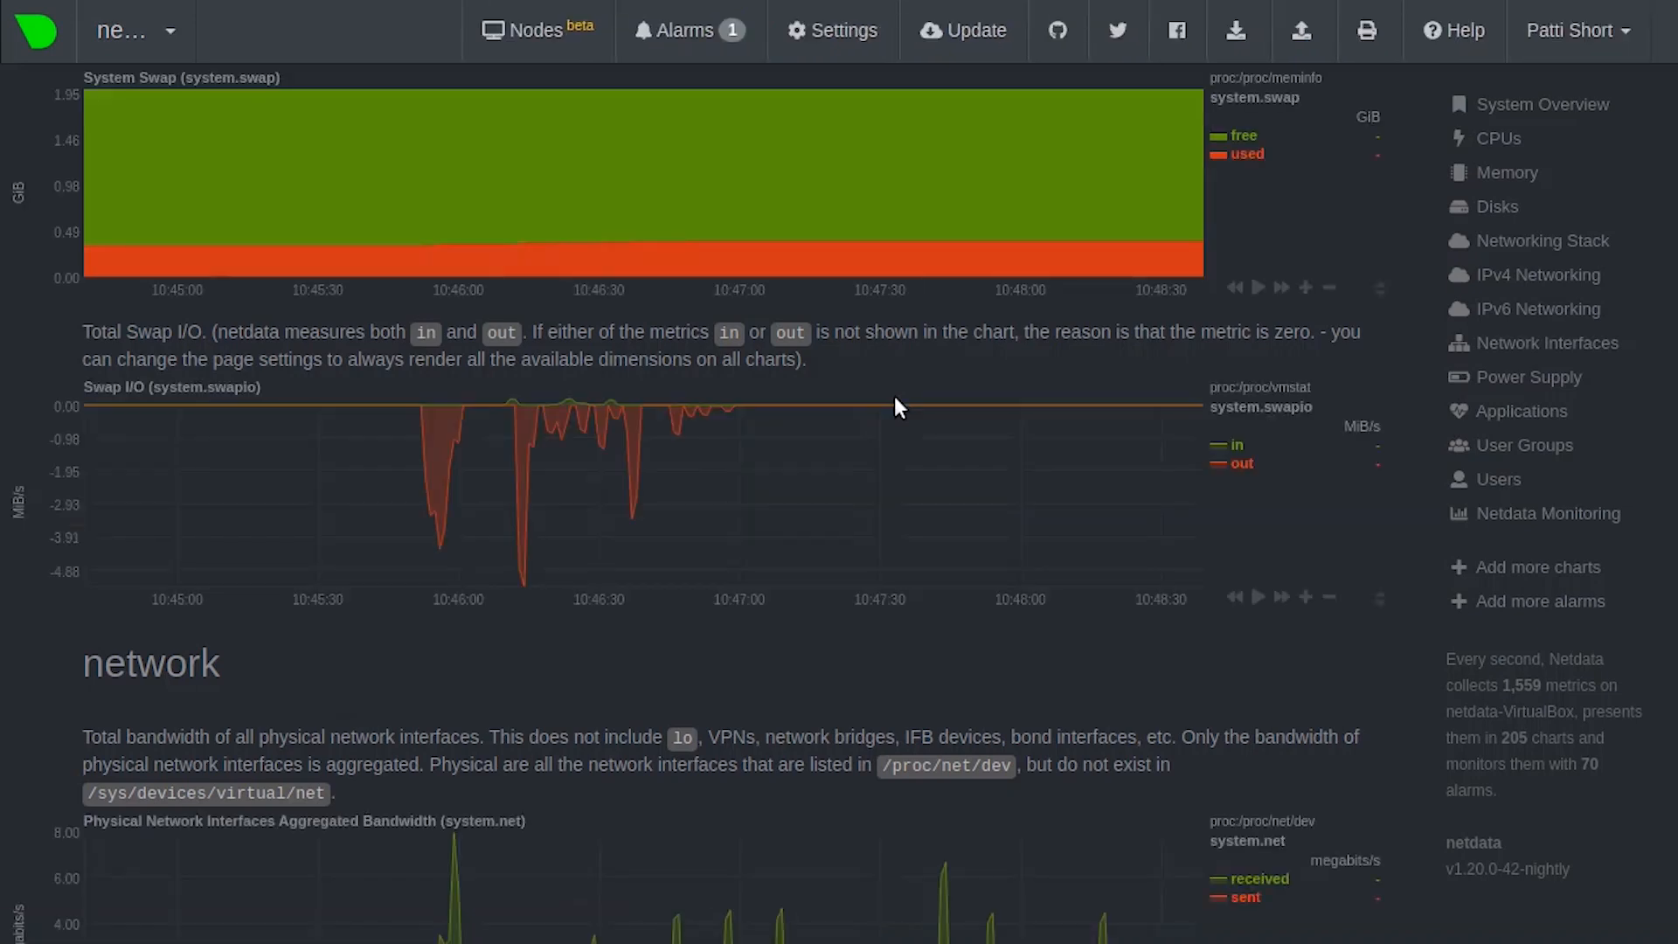